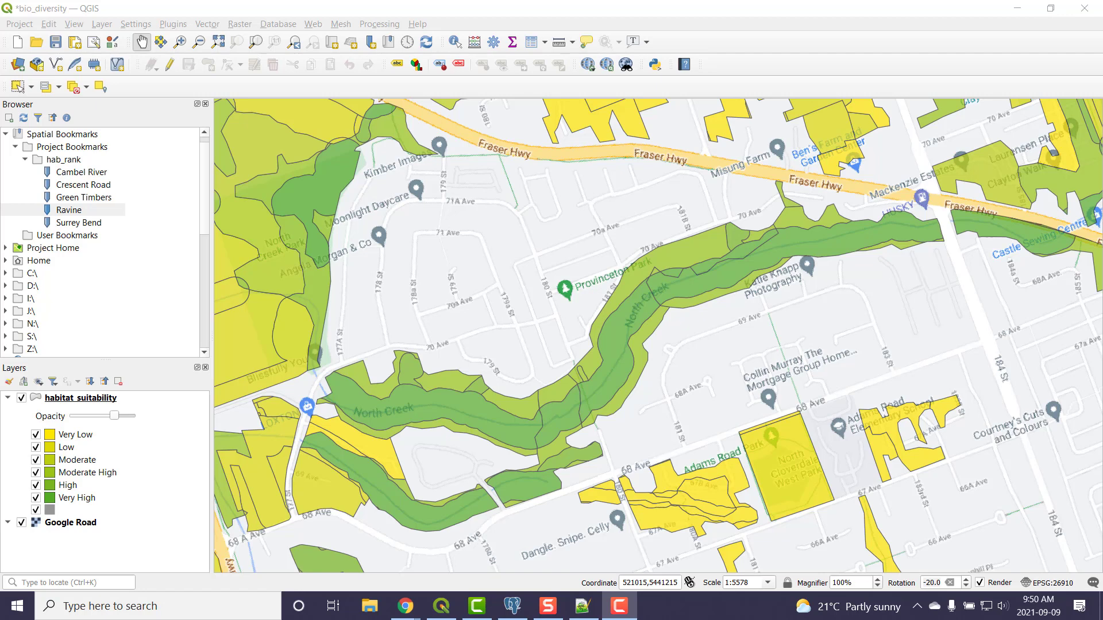
mouse_move(671, 502)
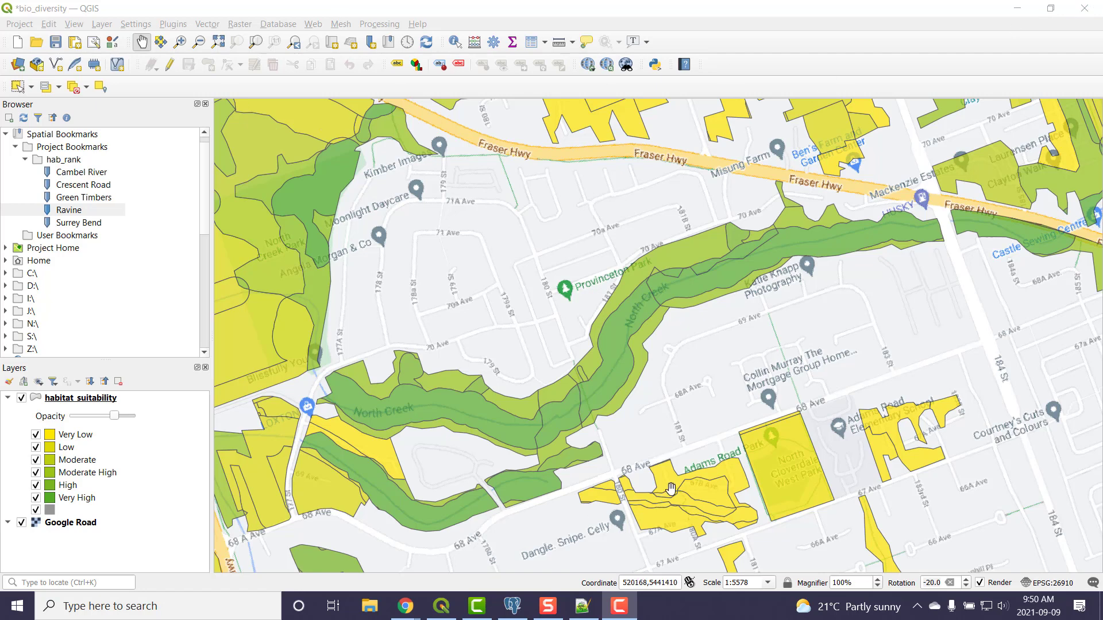
Jump to the Ravine bookmark and pan so the North Creek corridor is centred
click(69, 209)
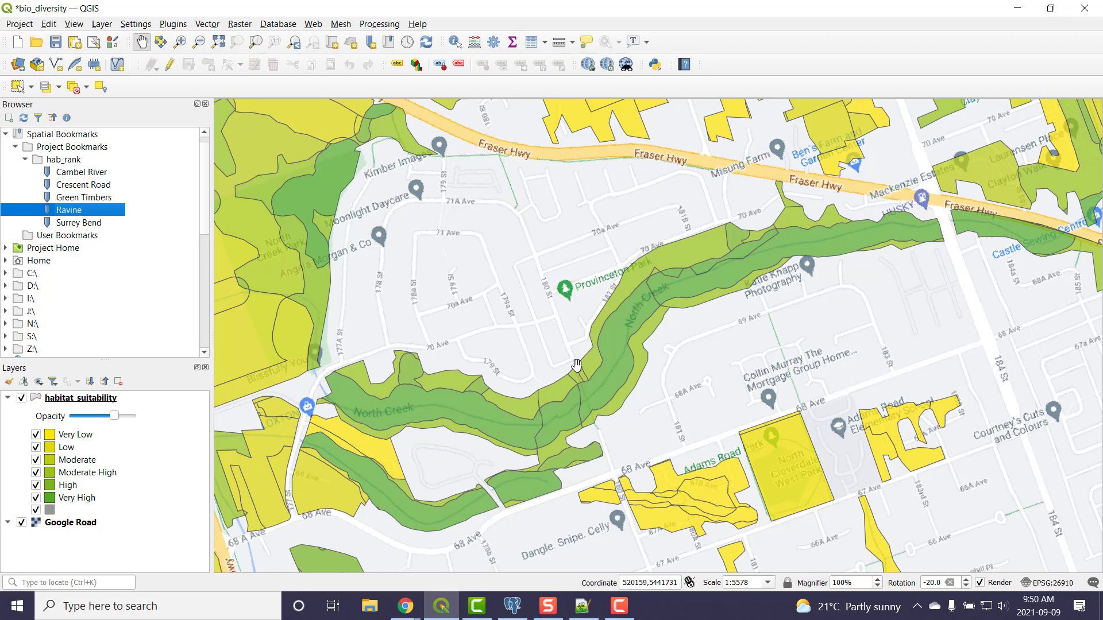
mouse_move(608, 436)
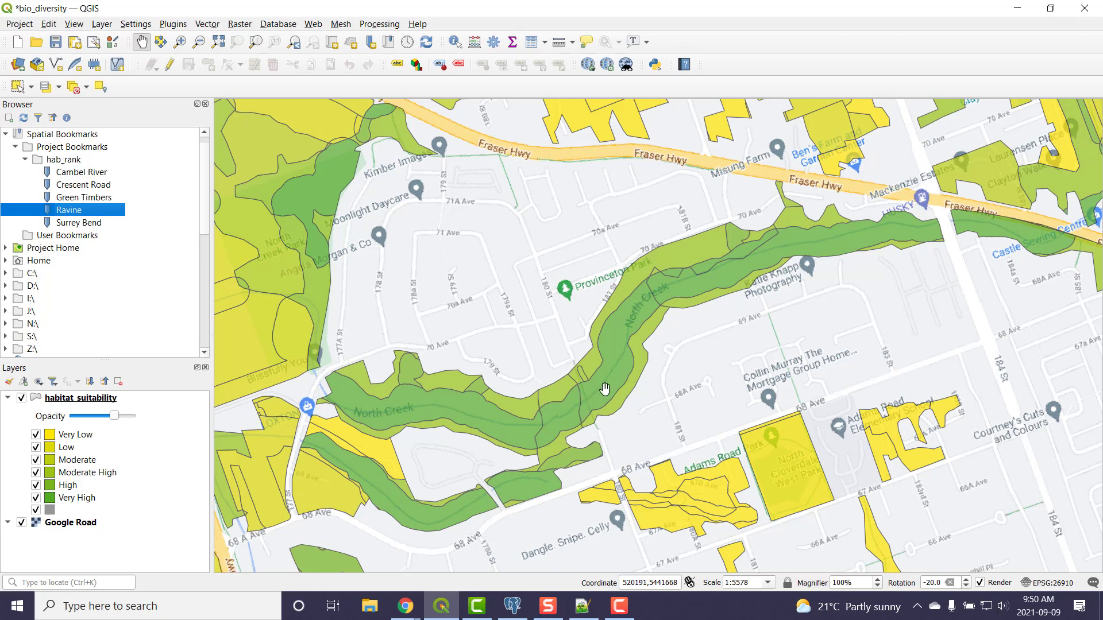
mouse_move(621, 397)
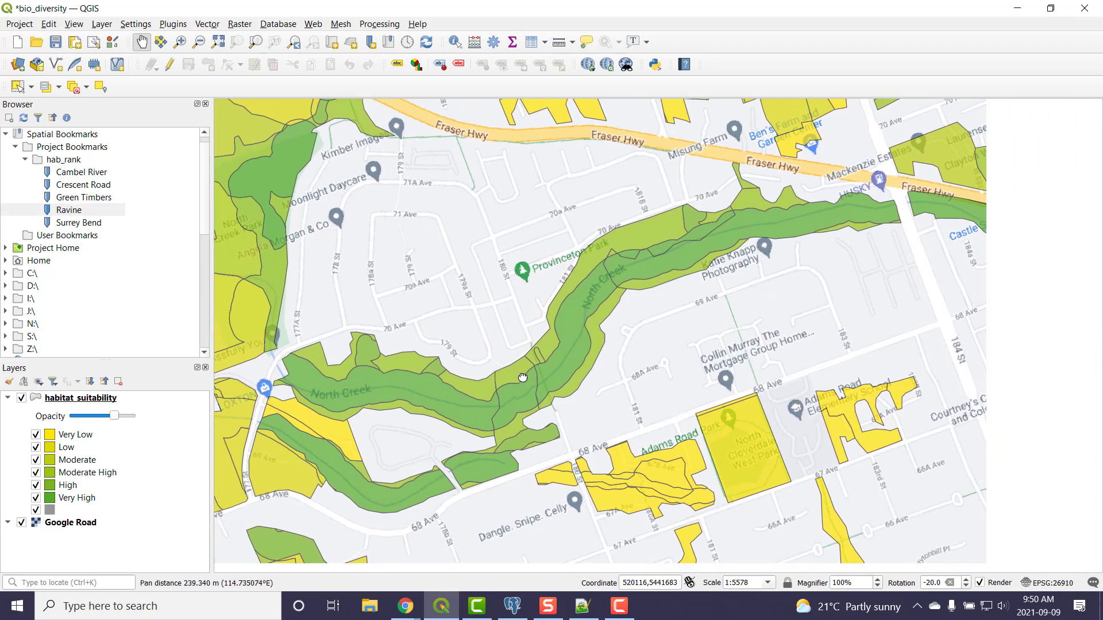
drag(523, 378, 621, 389)
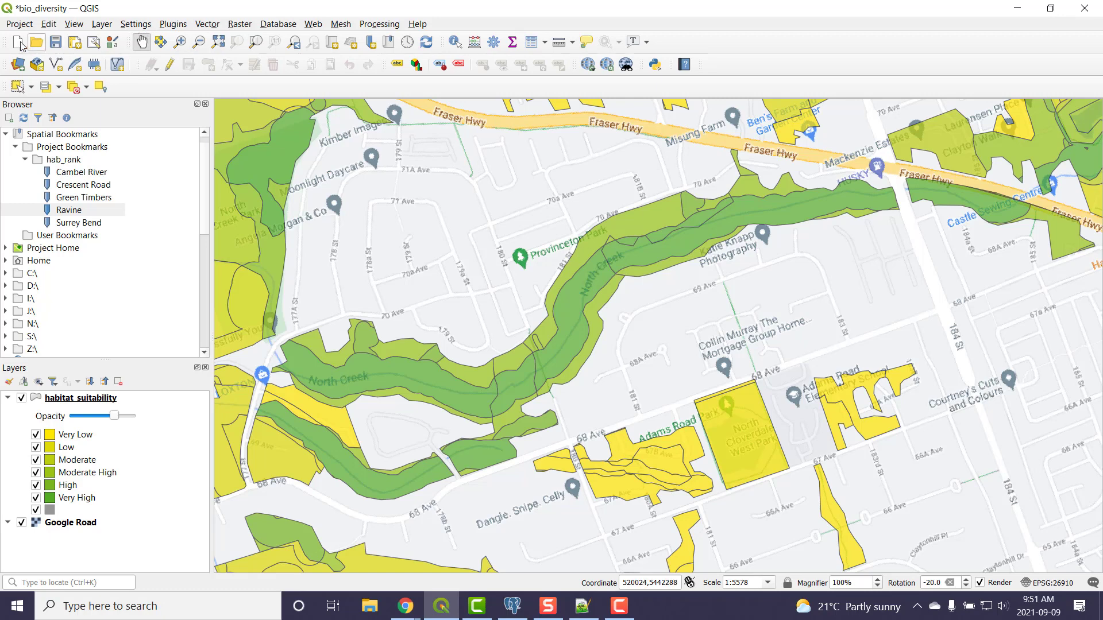
Save the project and create a new print layout titled 'hab_suit'
click(51, 42)
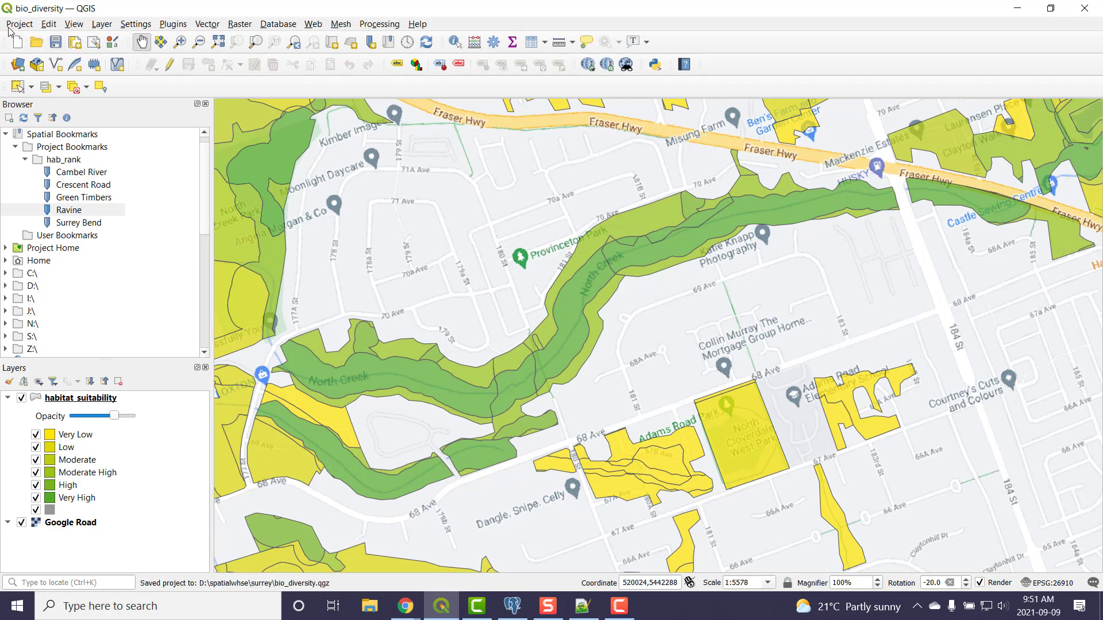
click(19, 24)
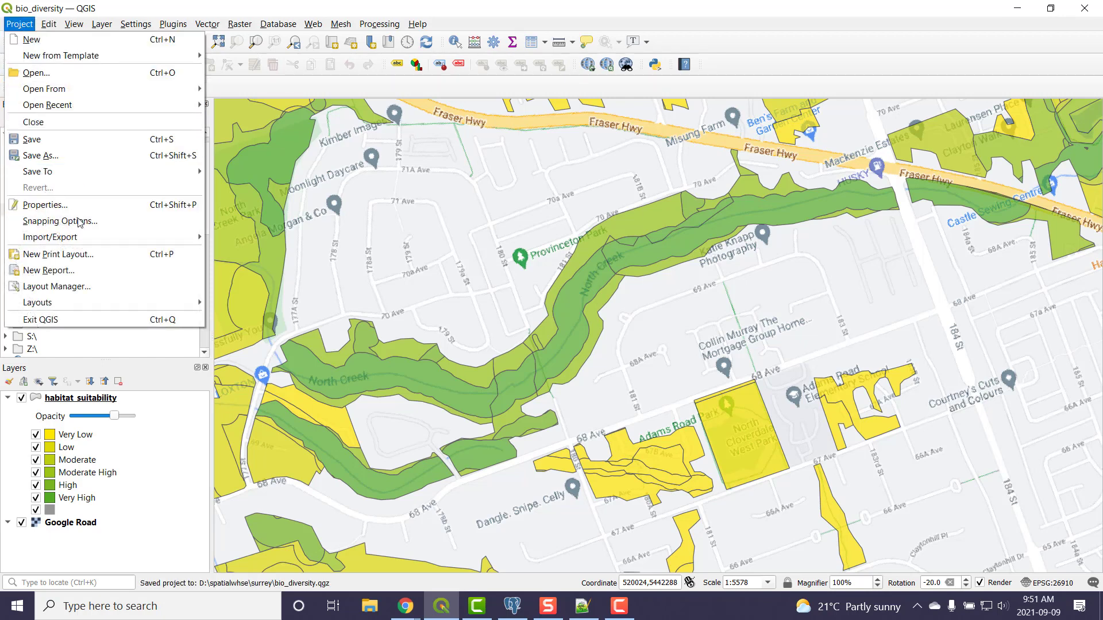
mouse_move(78, 292)
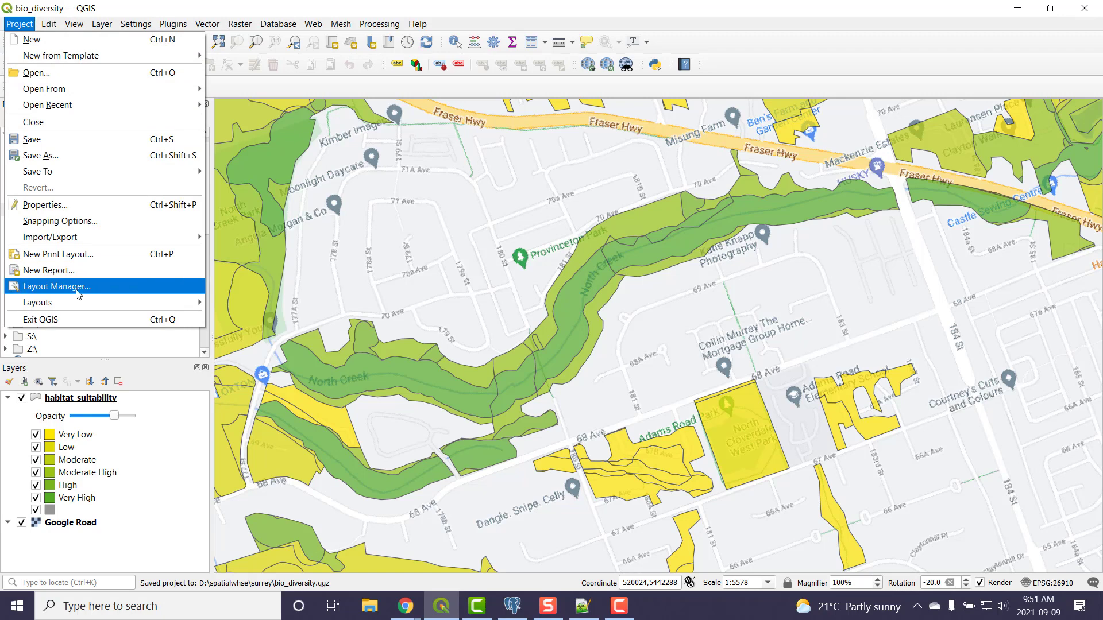
mouse_move(82, 269)
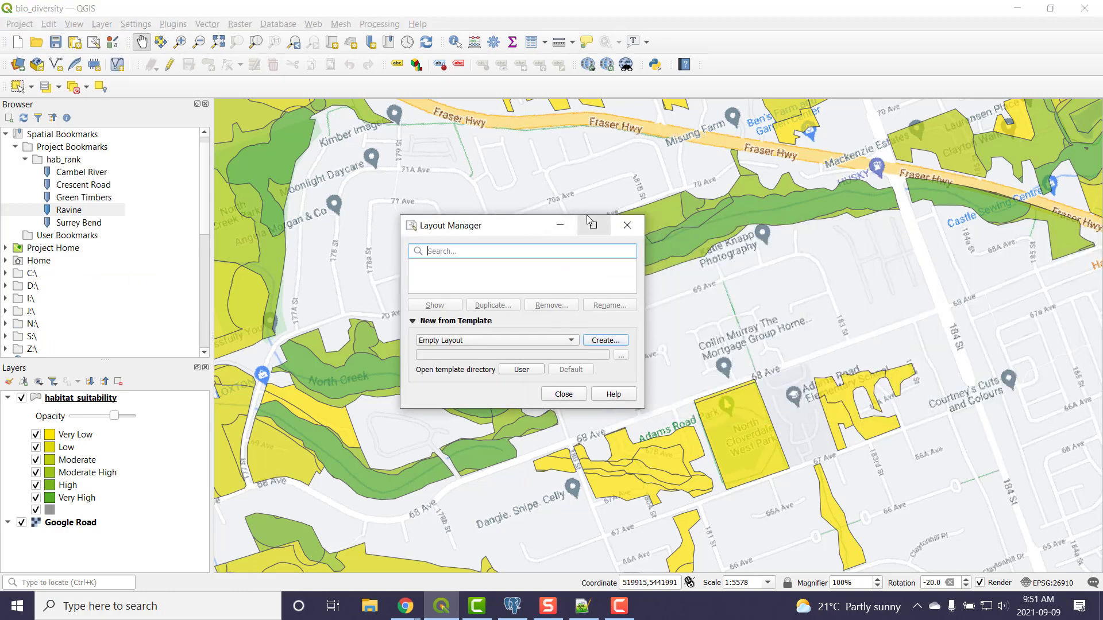
click(20, 24)
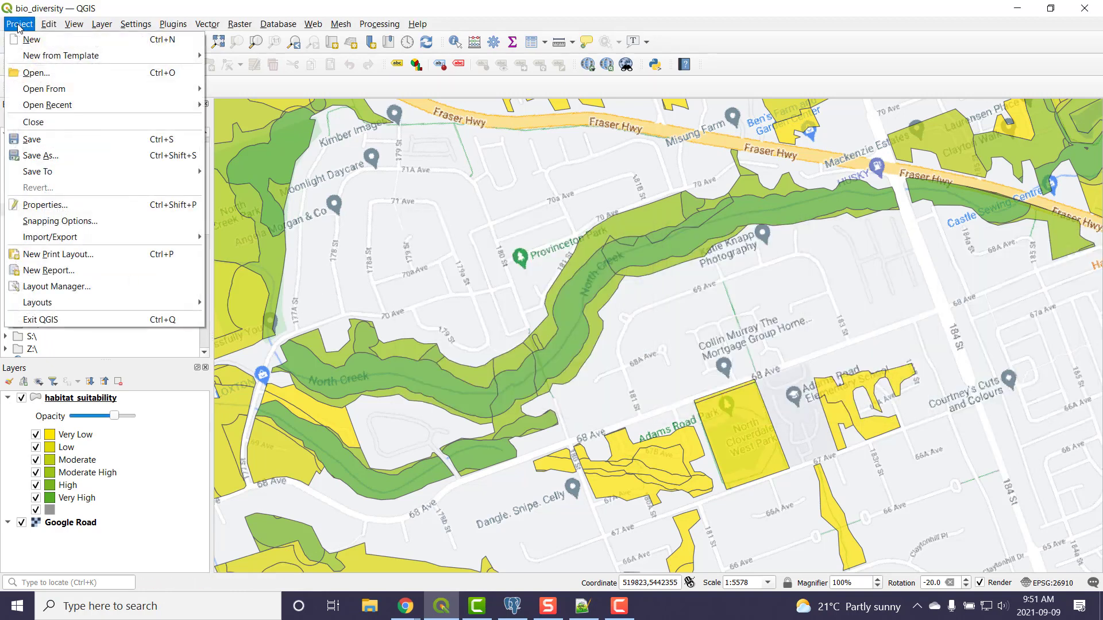
mouse_move(50, 237)
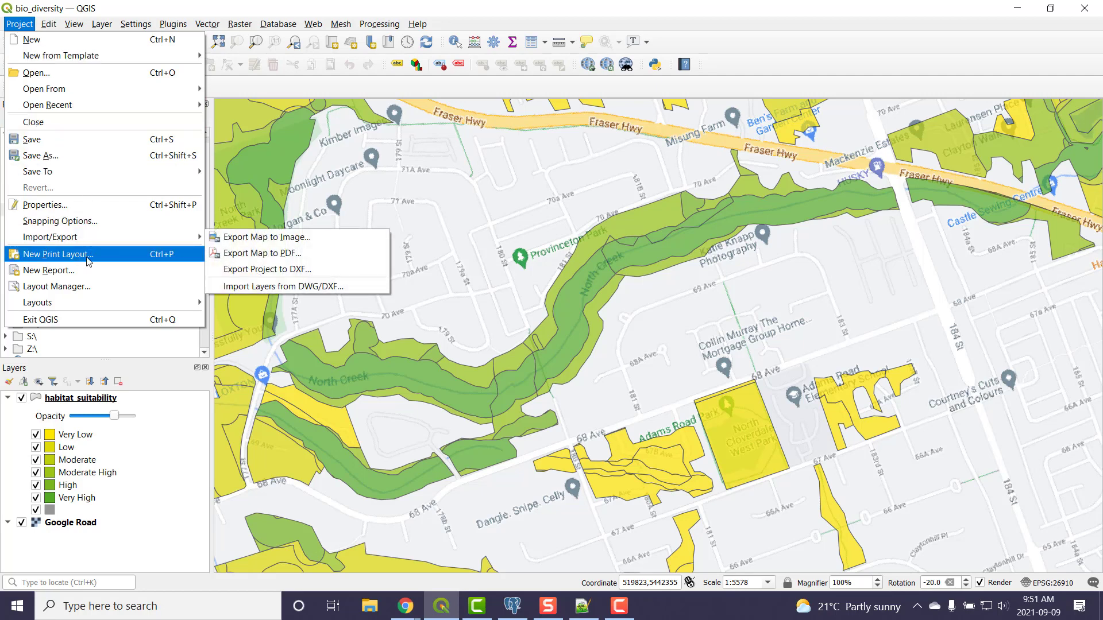
click(58, 254)
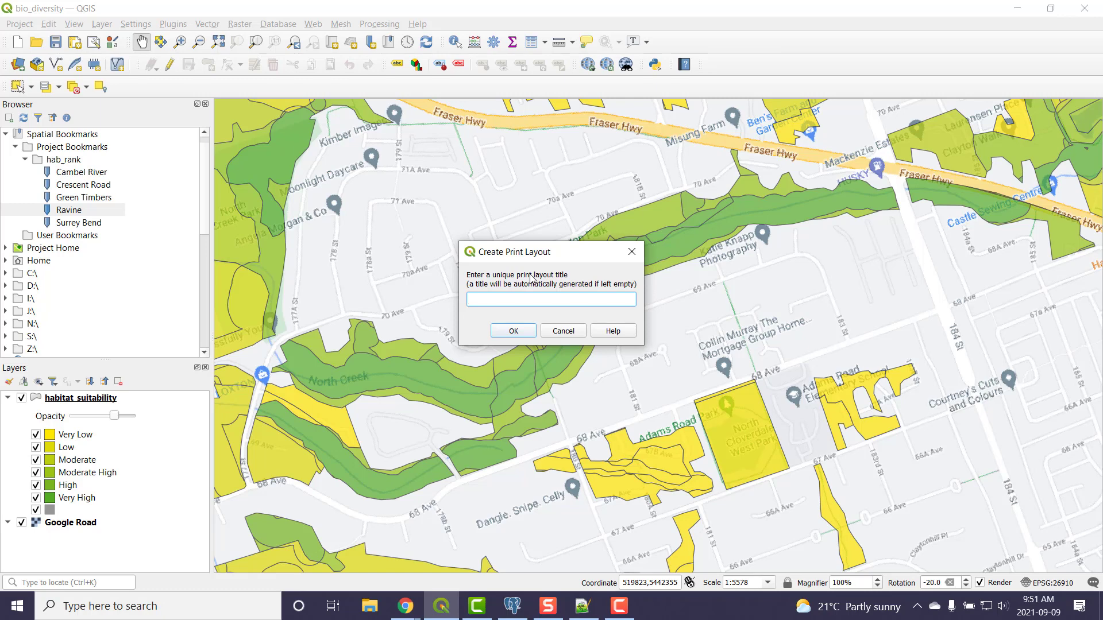
text(hab_suit)
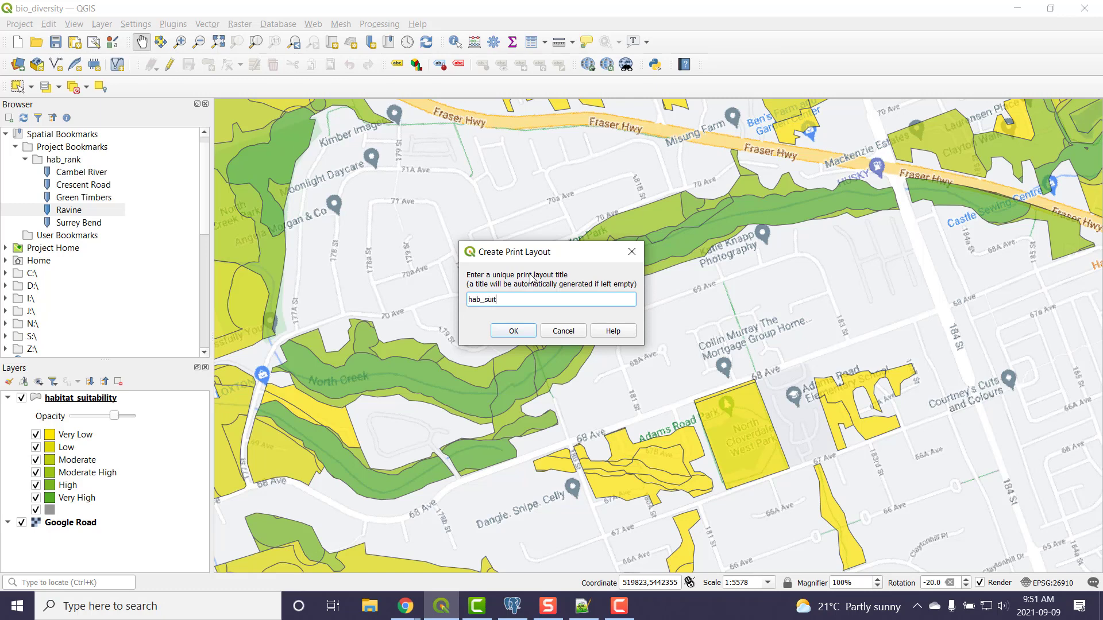
click(513, 330)
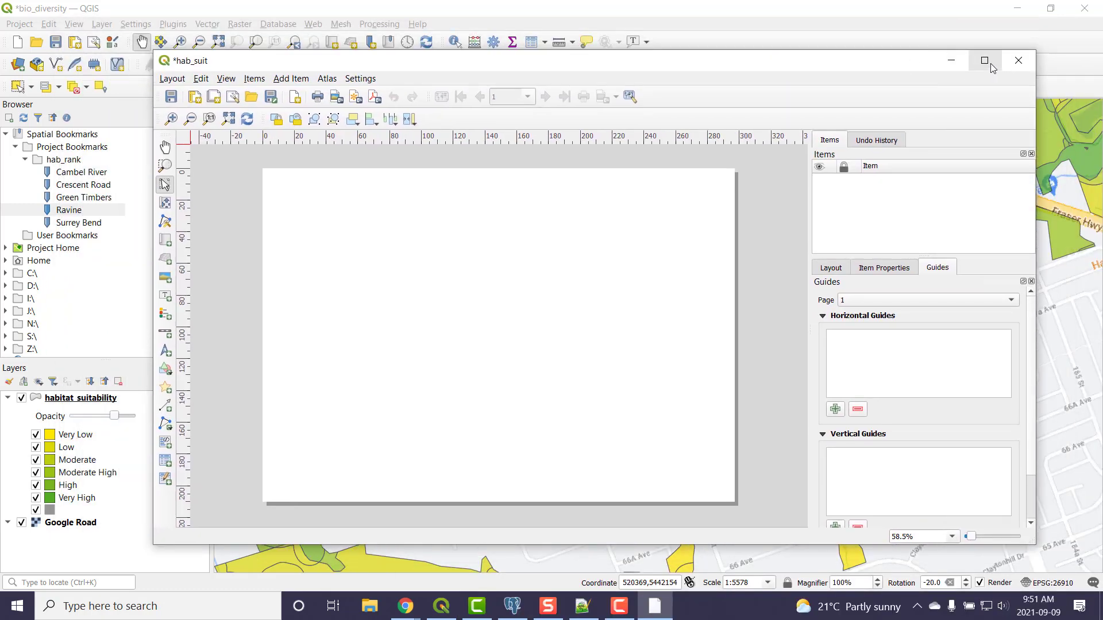
Maximise the layout window and set the page to Letter, landscape (279.4 × 215.9 mm)
click(984, 60)
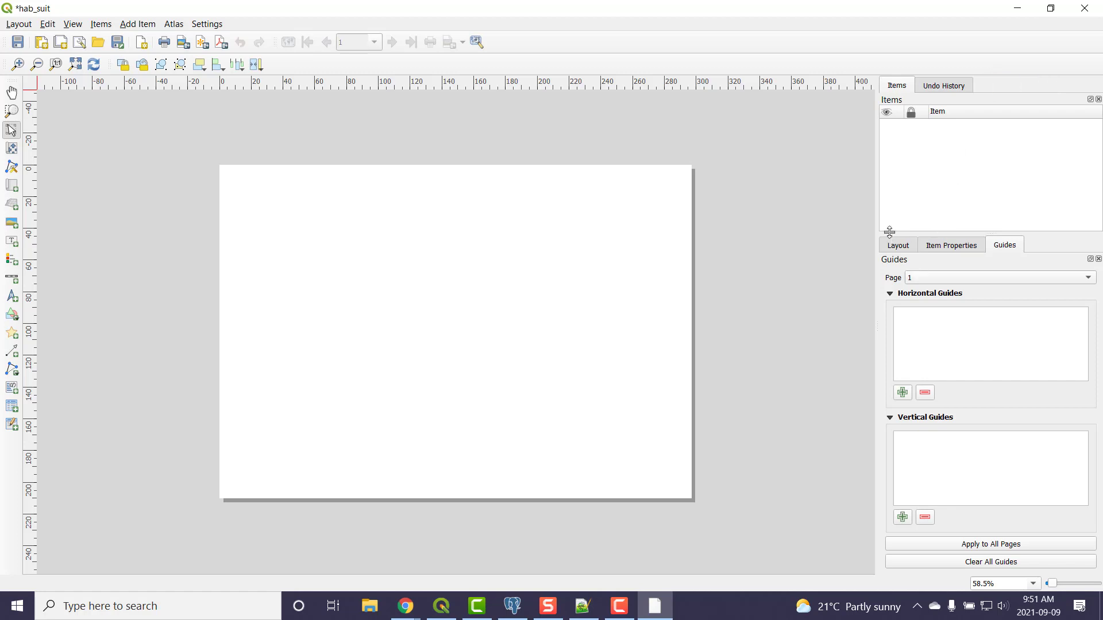
click(898, 246)
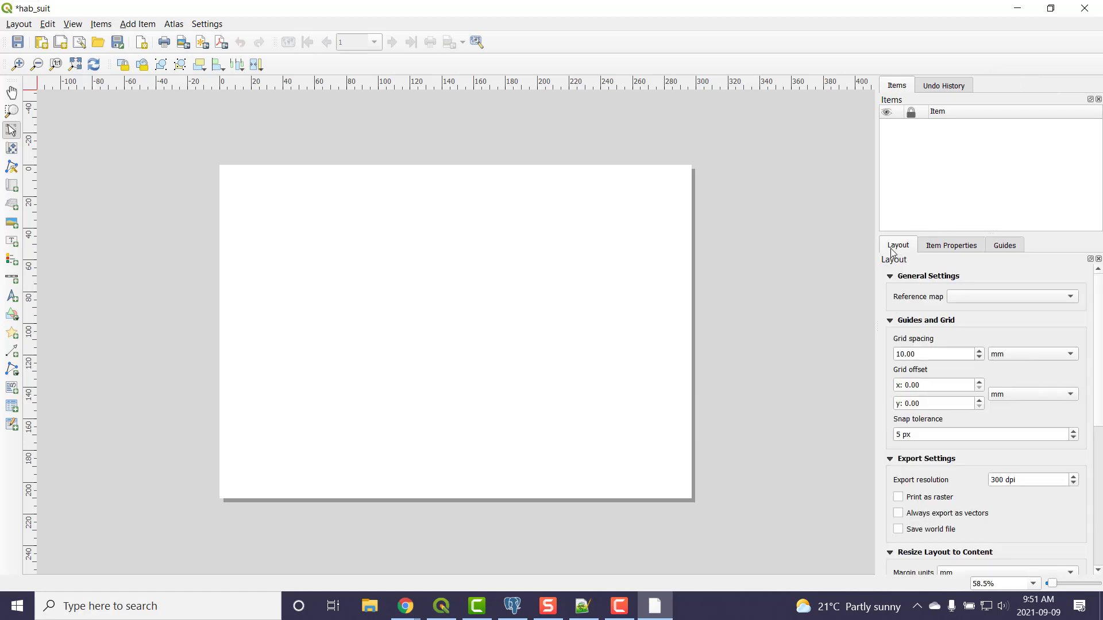
click(951, 245)
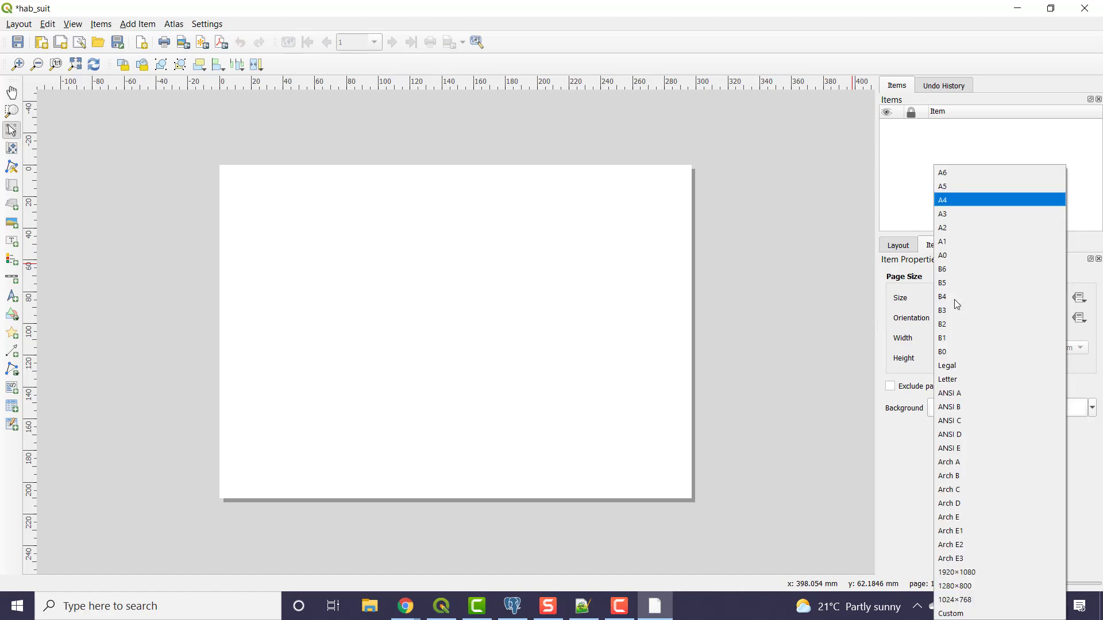
click(948, 379)
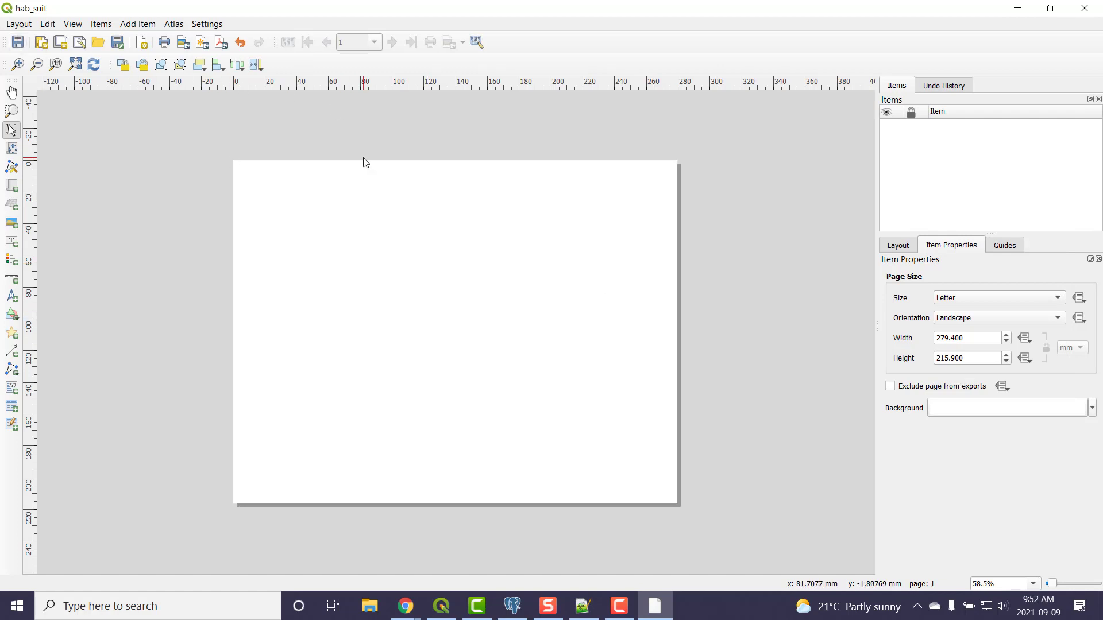
mouse_move(359, 99)
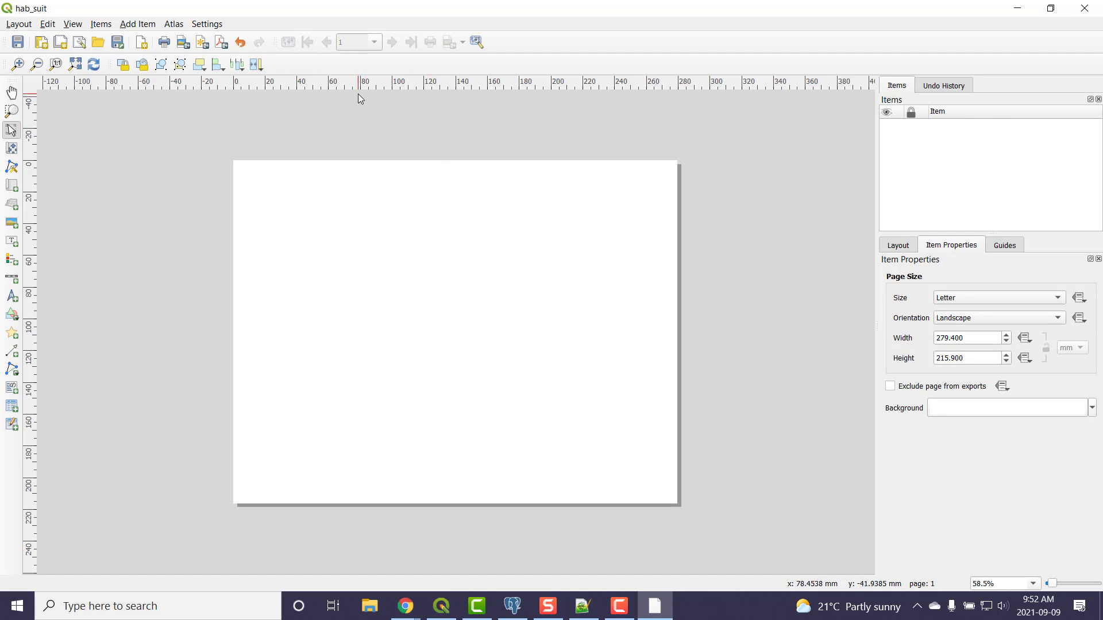
mouse_move(297, 234)
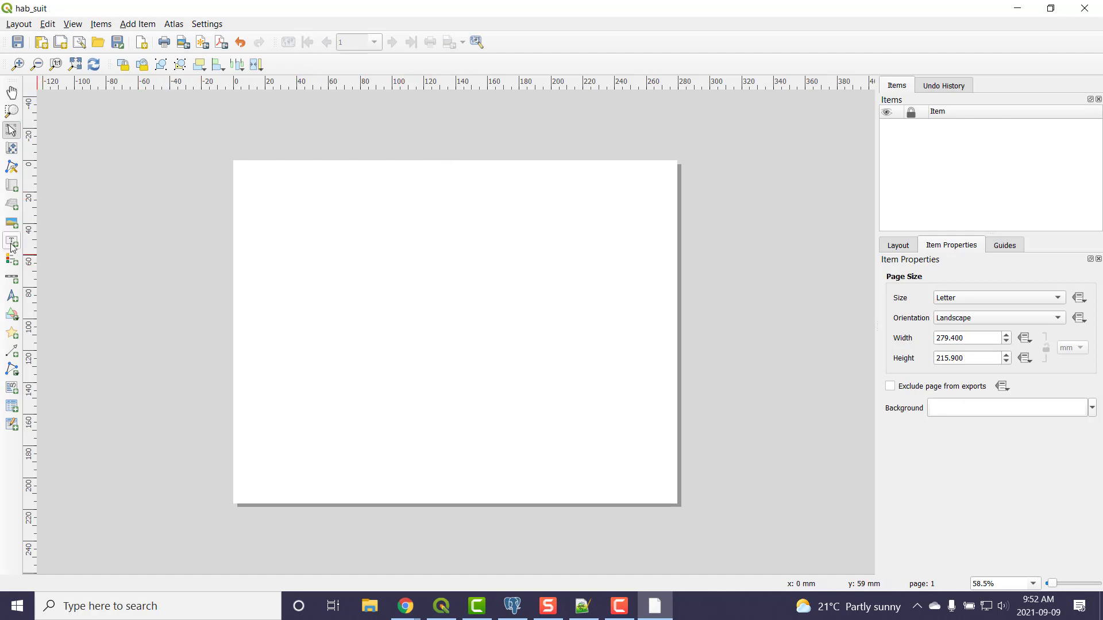
Draw a label at the page's top-left reading 'Habitat Suitability' and reselect it
click(11, 240)
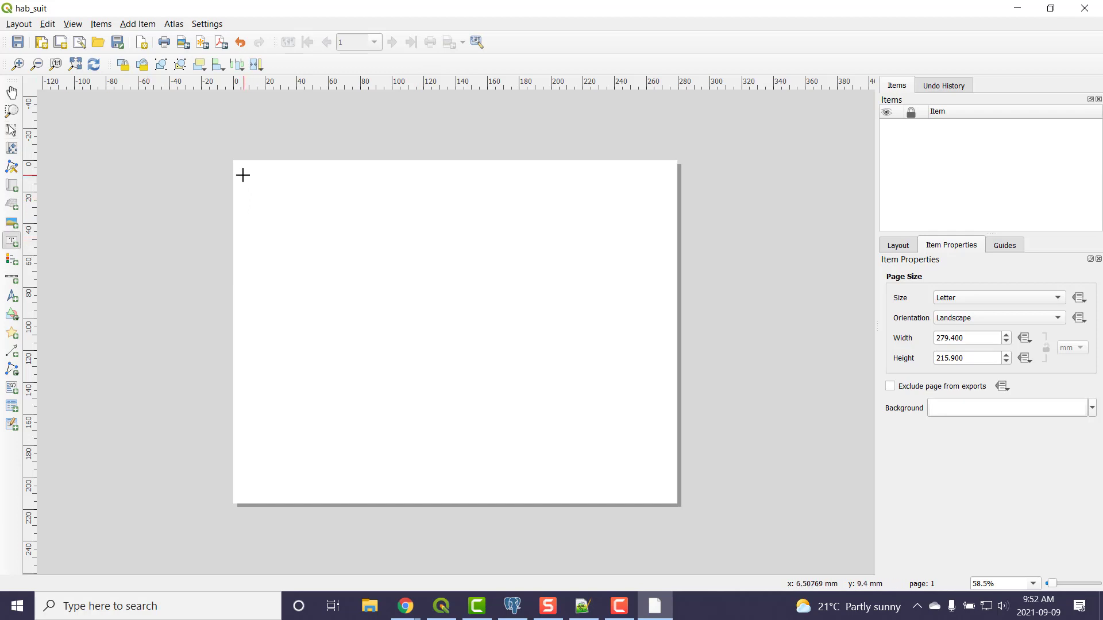
drag(242, 175, 493, 239)
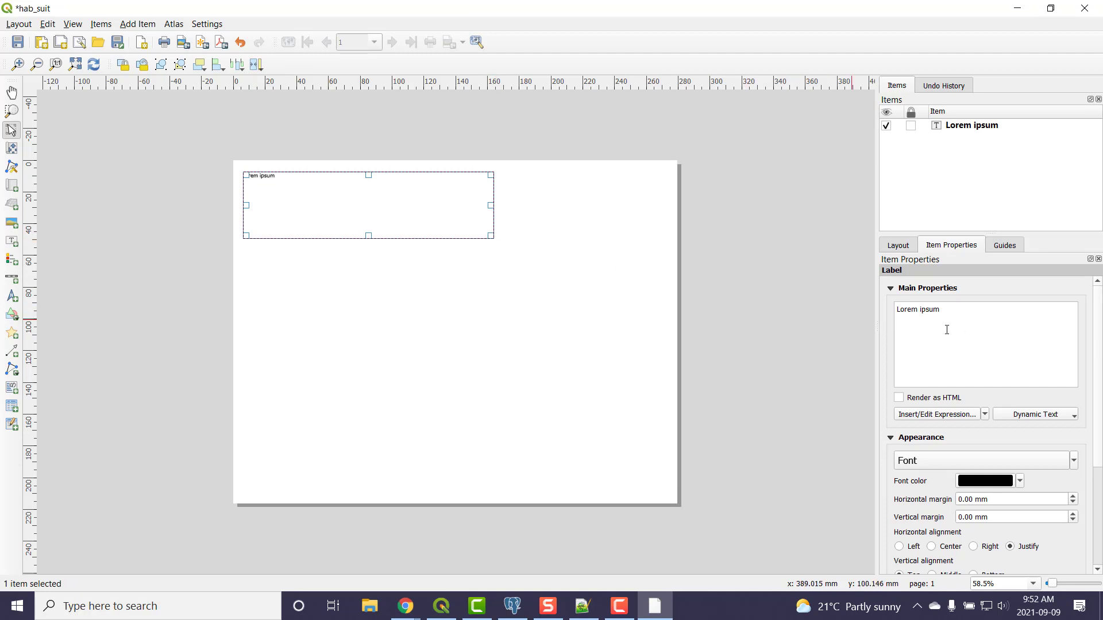
double_click(917, 309)
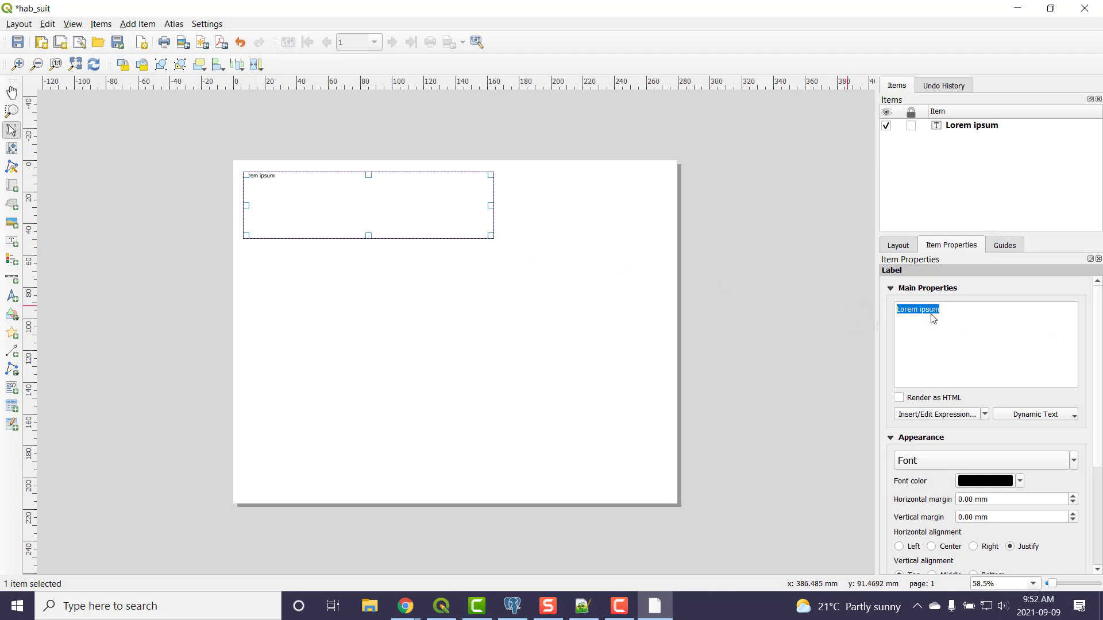
text(Habitat)
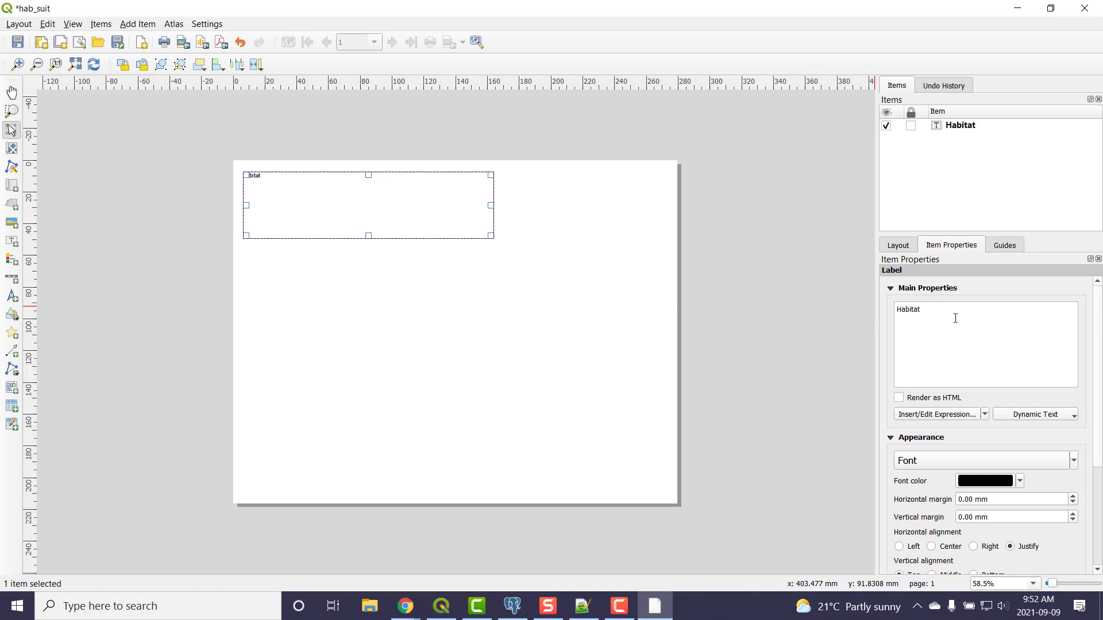
text(Suit)
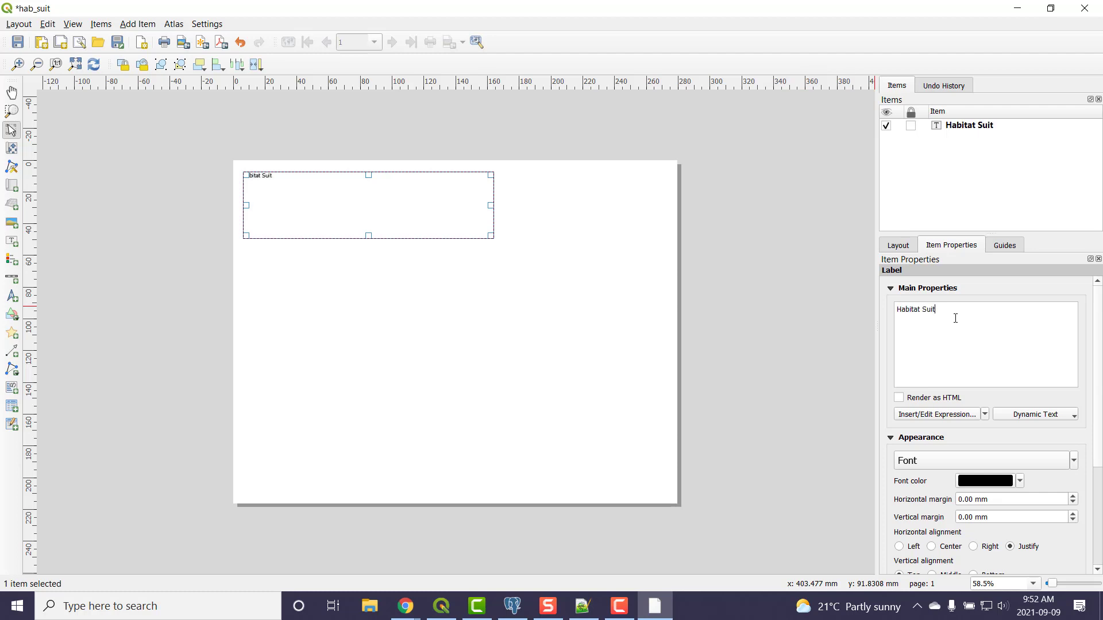
text(ability)
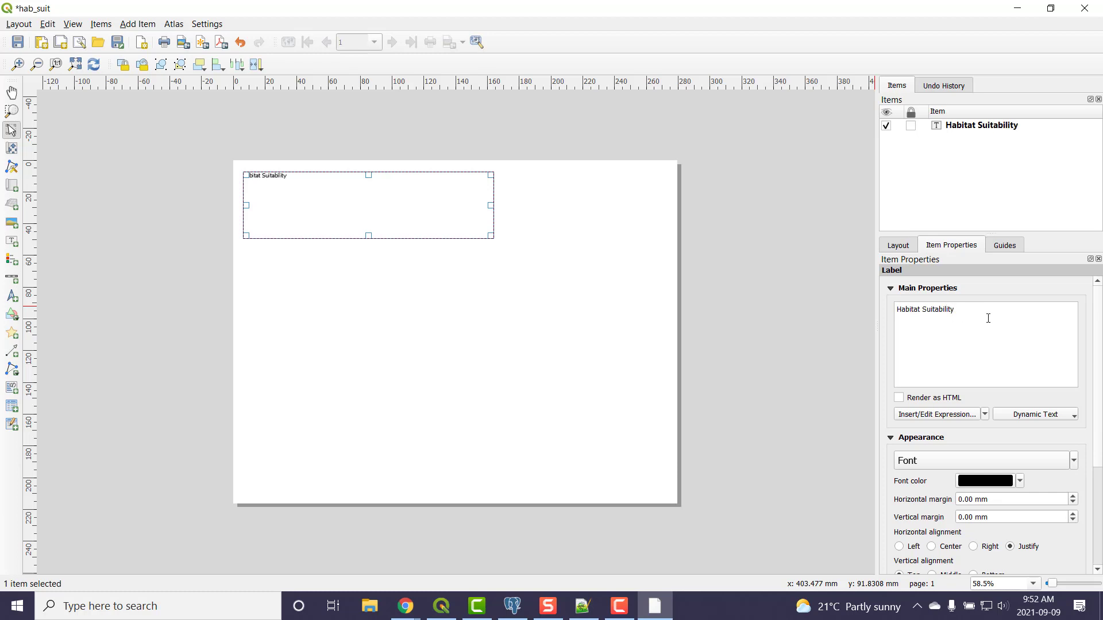
click(844, 373)
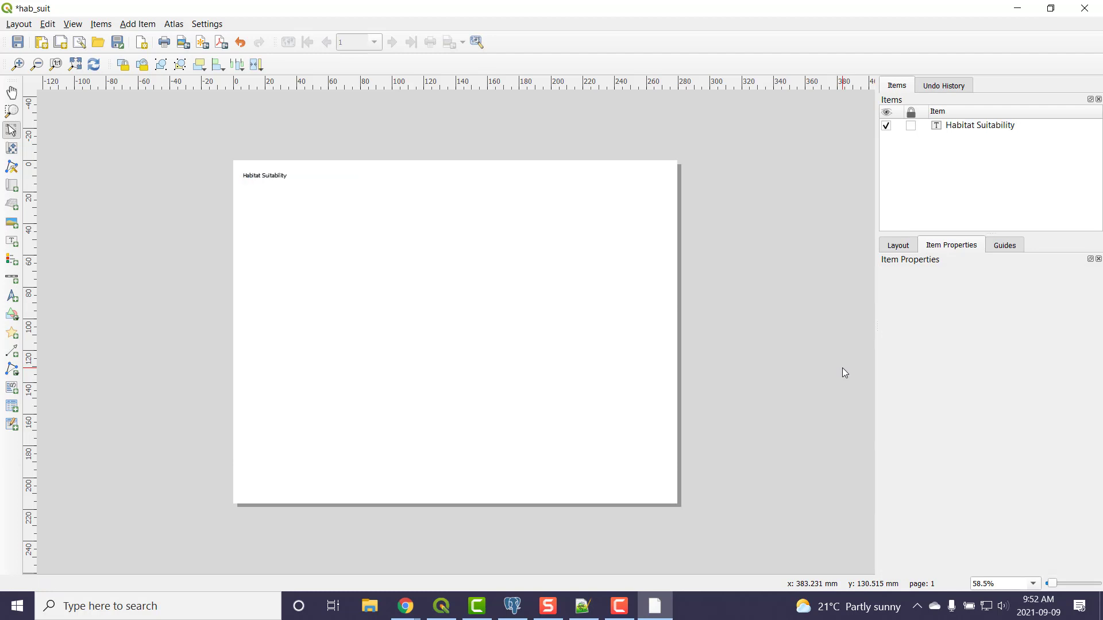
mouse_move(302, 260)
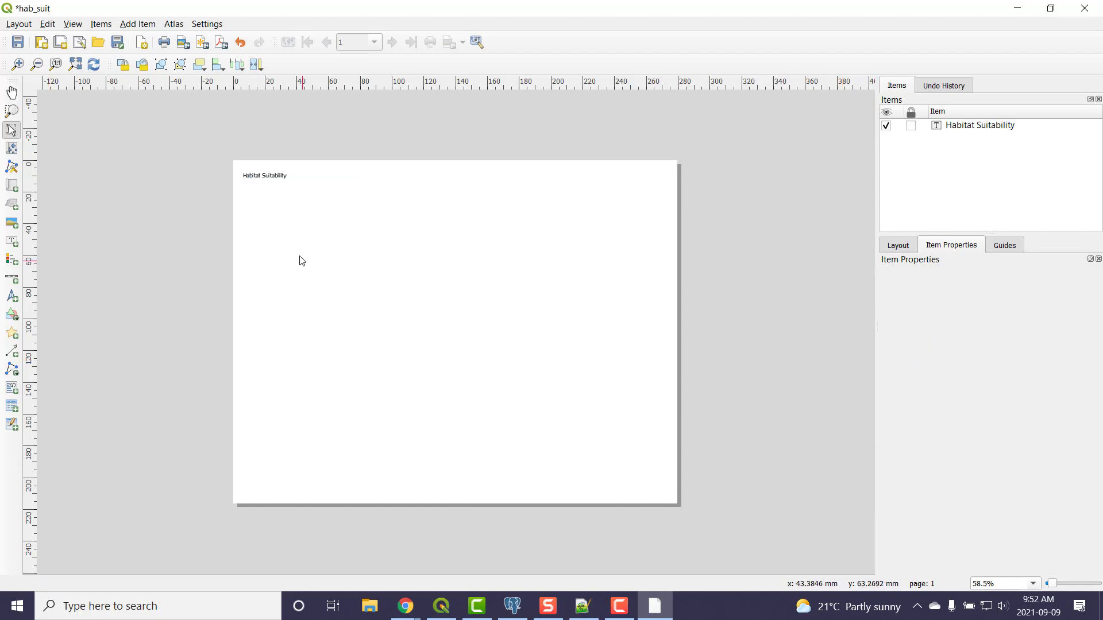
click(264, 176)
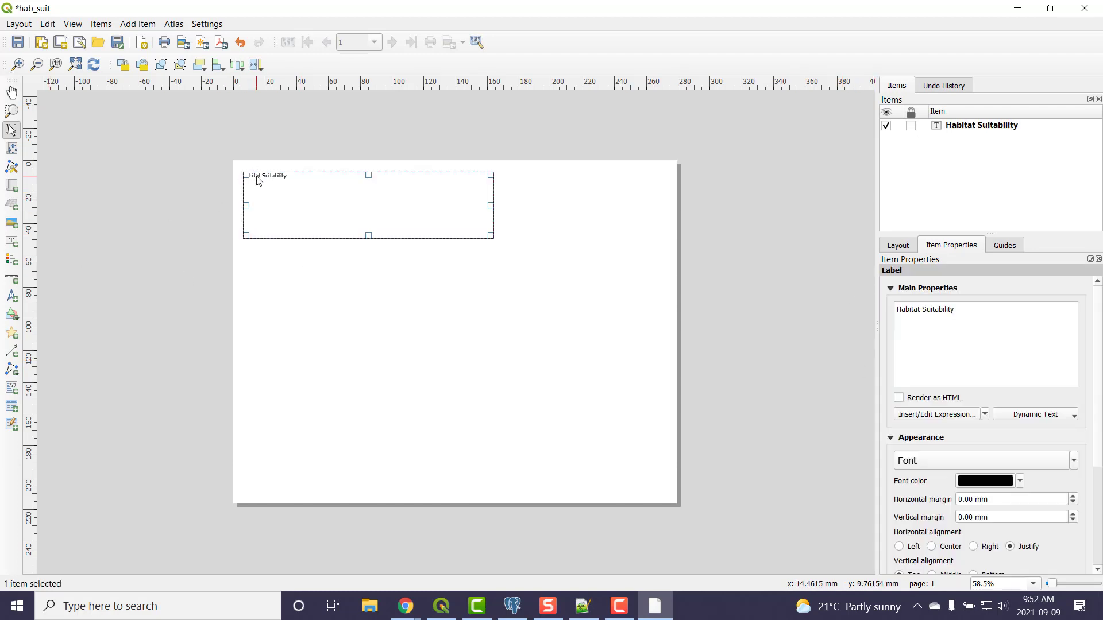
mouse_move(1036, 468)
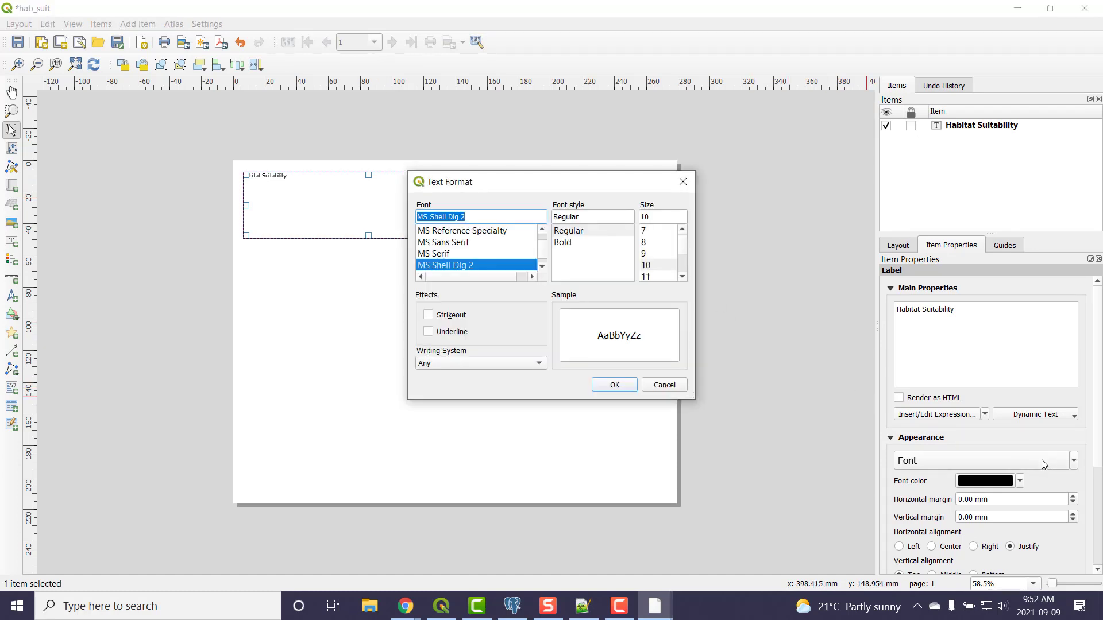
mouse_move(759, 319)
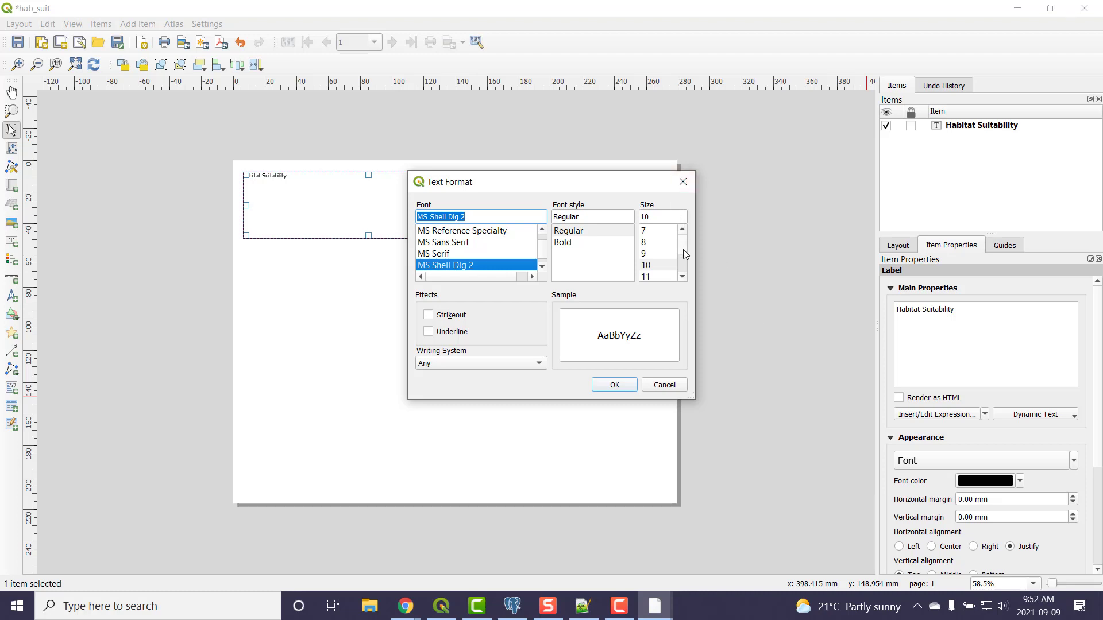
Set the title label's font size to 22
scroll(down, 3)
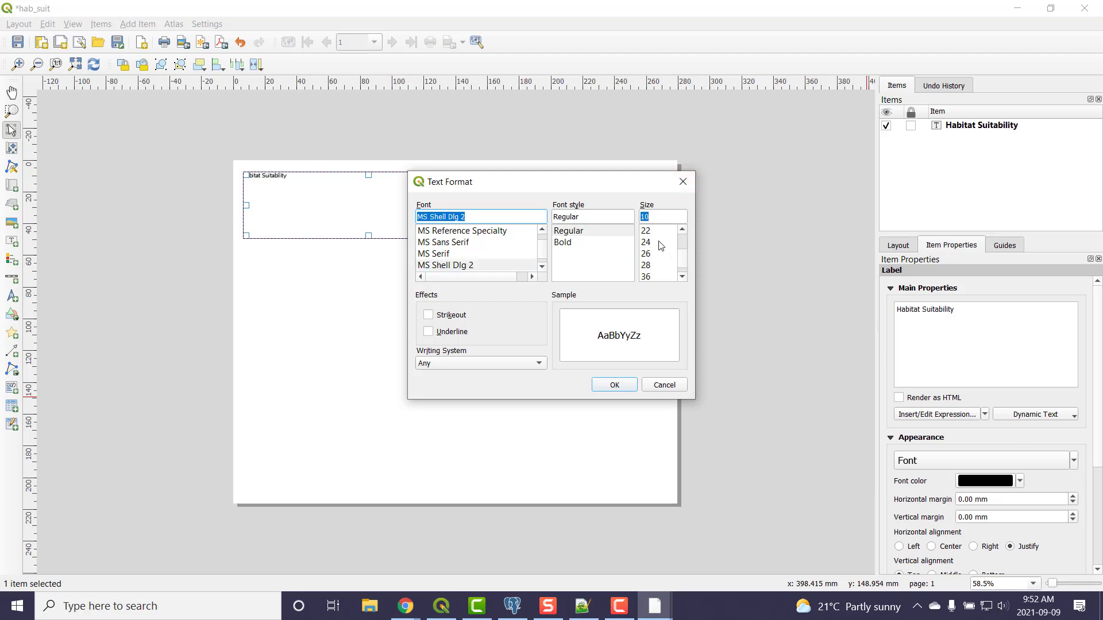
click(645, 231)
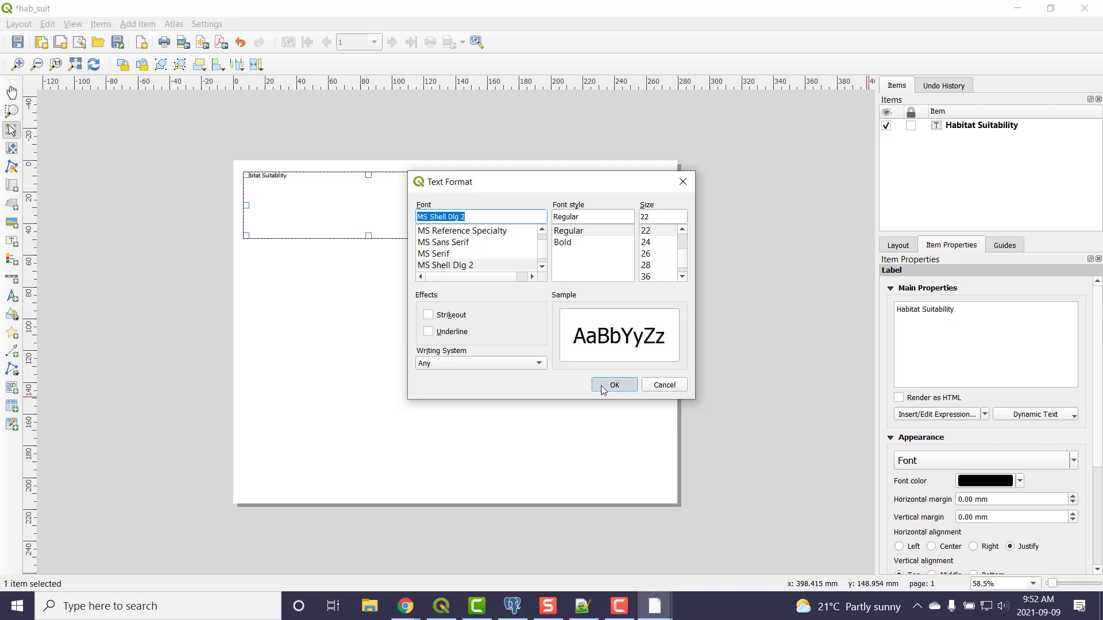
click(614, 385)
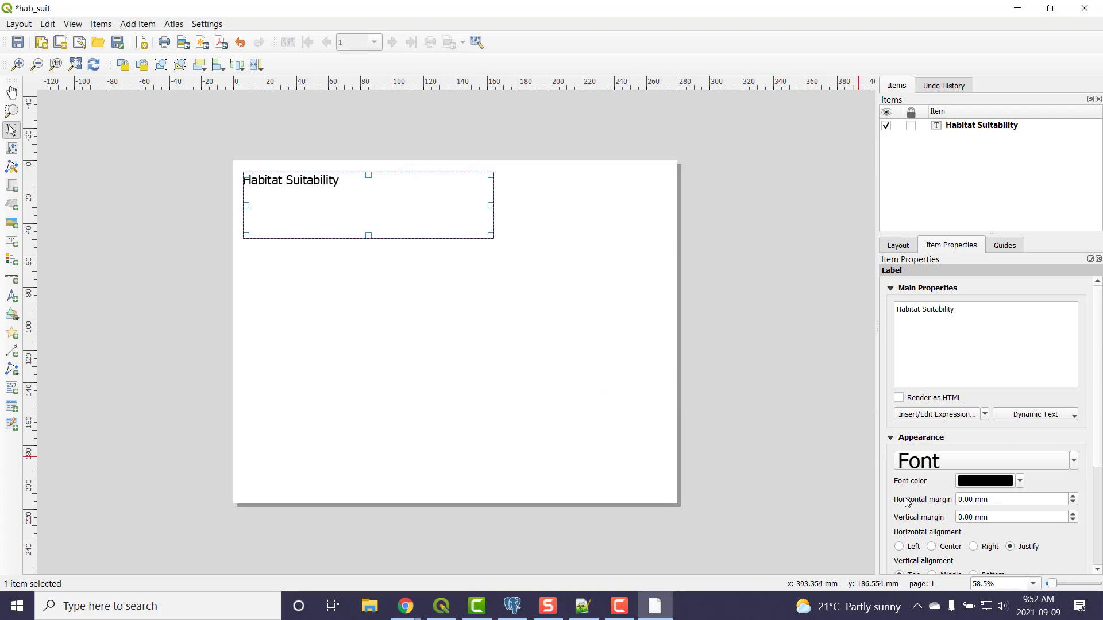
Center-align the title, narrow its box, and move it to the page's top middle
click(936, 547)
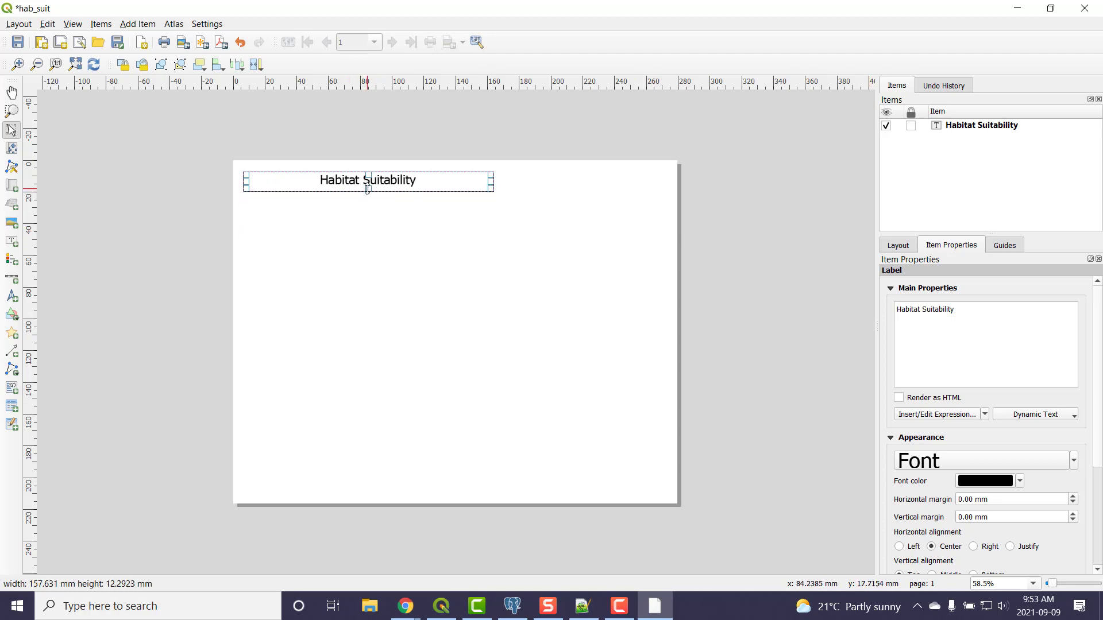
drag(493, 182, 460, 182)
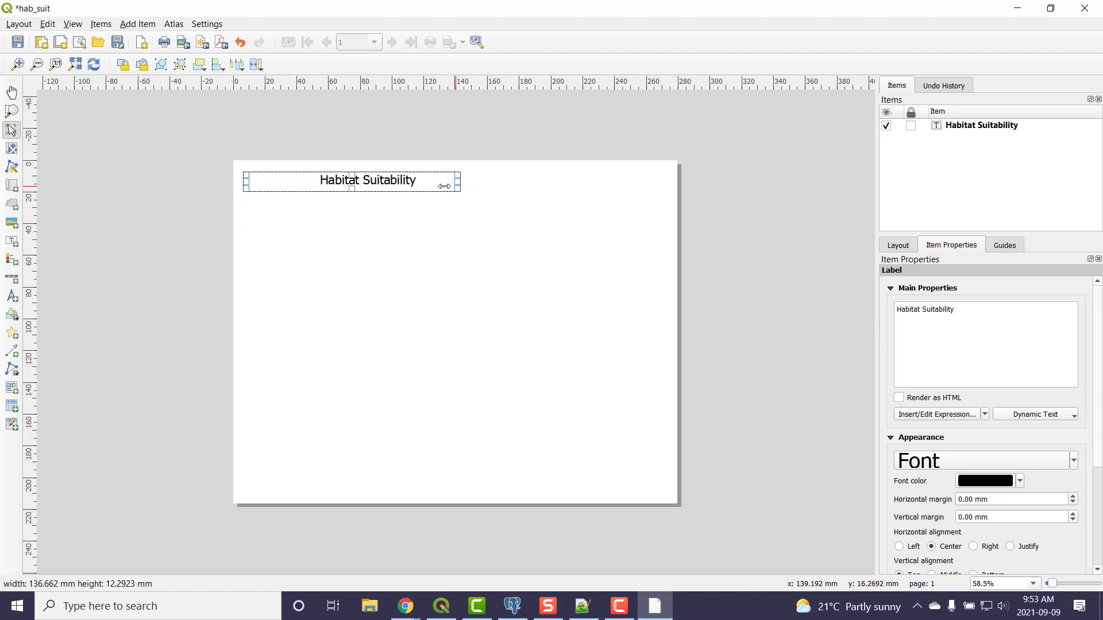
drag(460, 184, 420, 182)
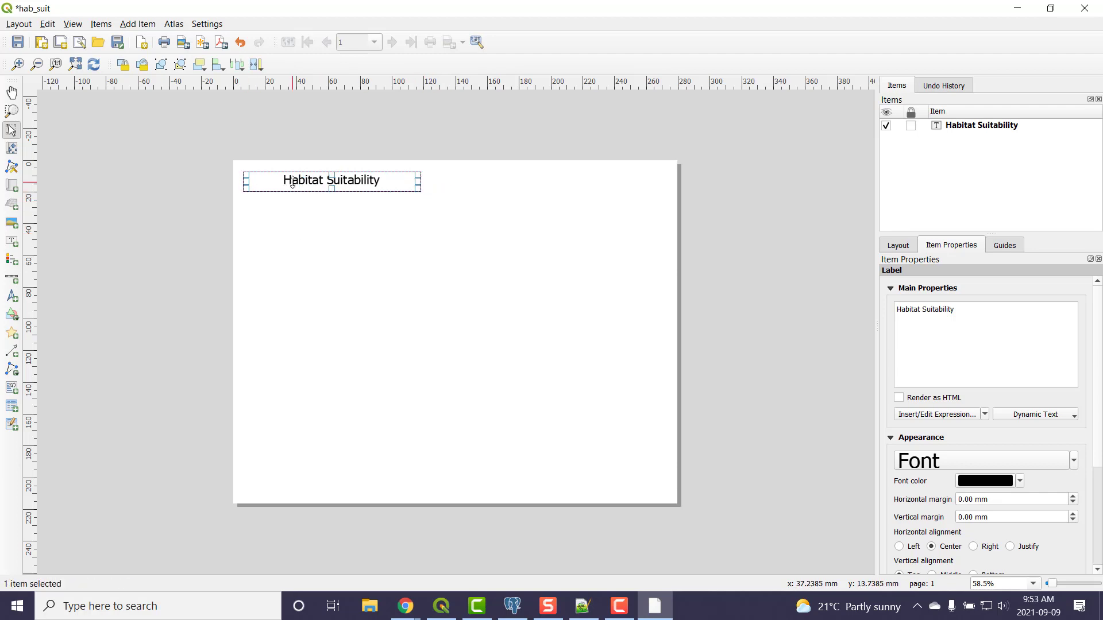
drag(331, 181, 491, 185)
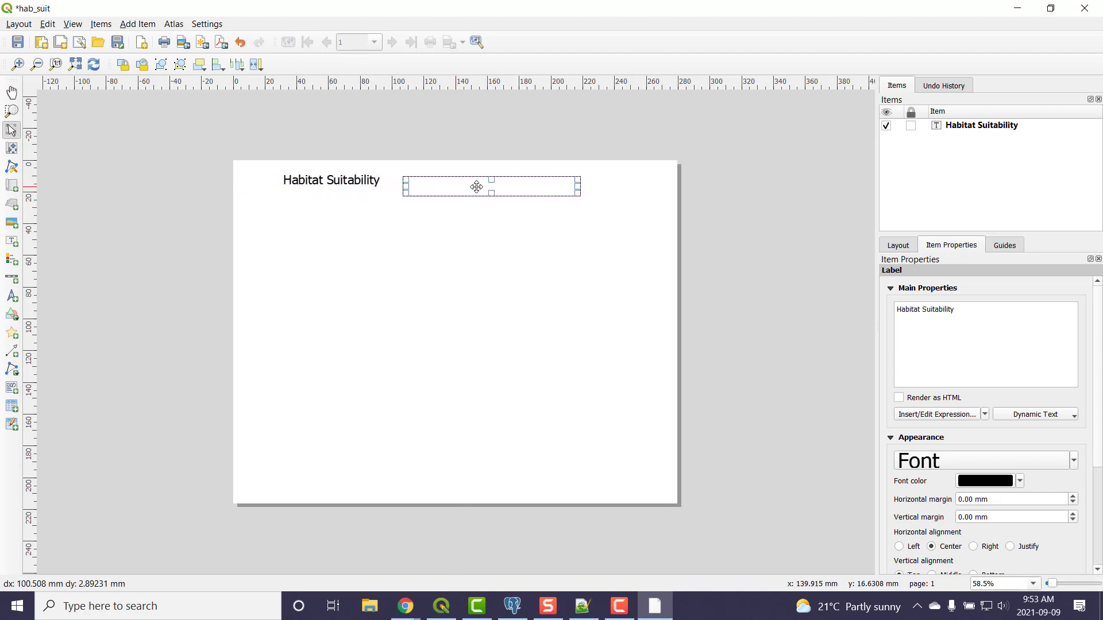
drag(476, 186, 416, 188)
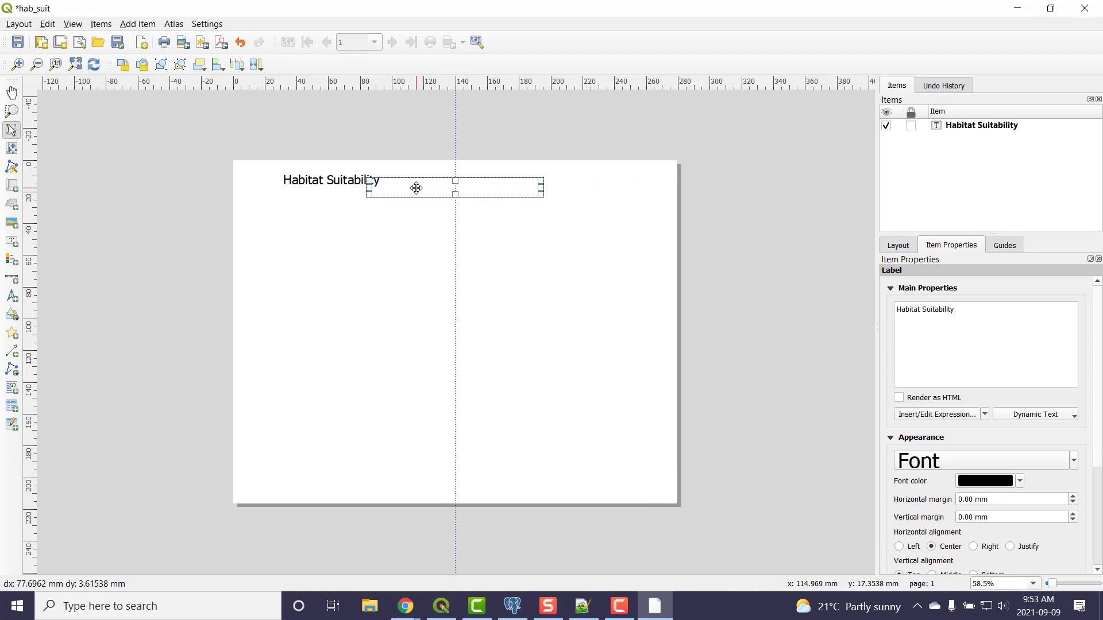
click(496, 287)
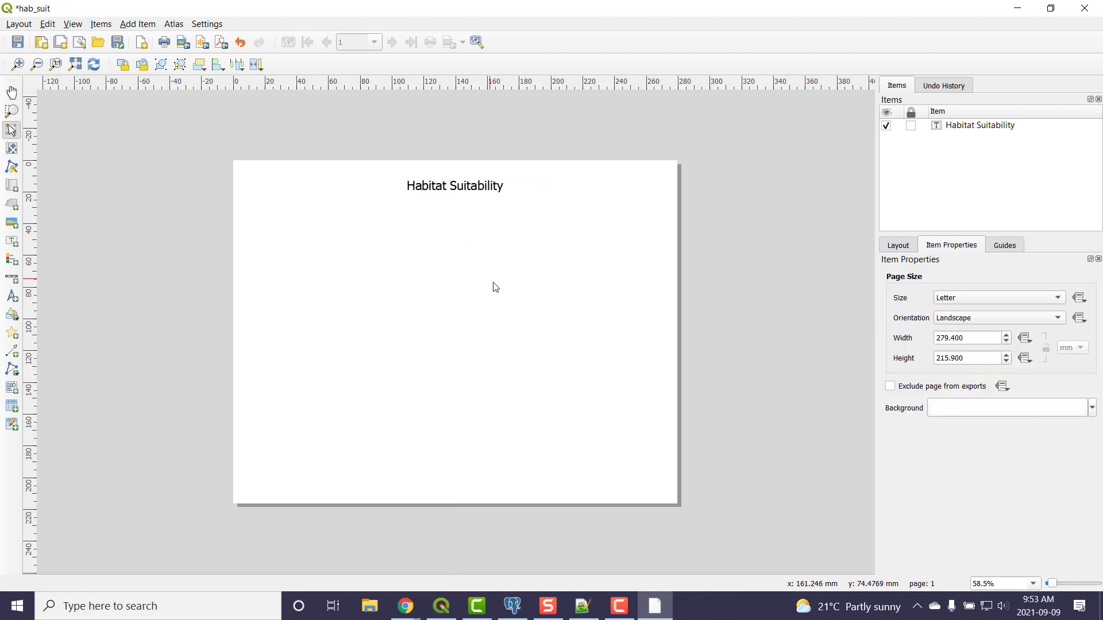
mouse_move(500, 295)
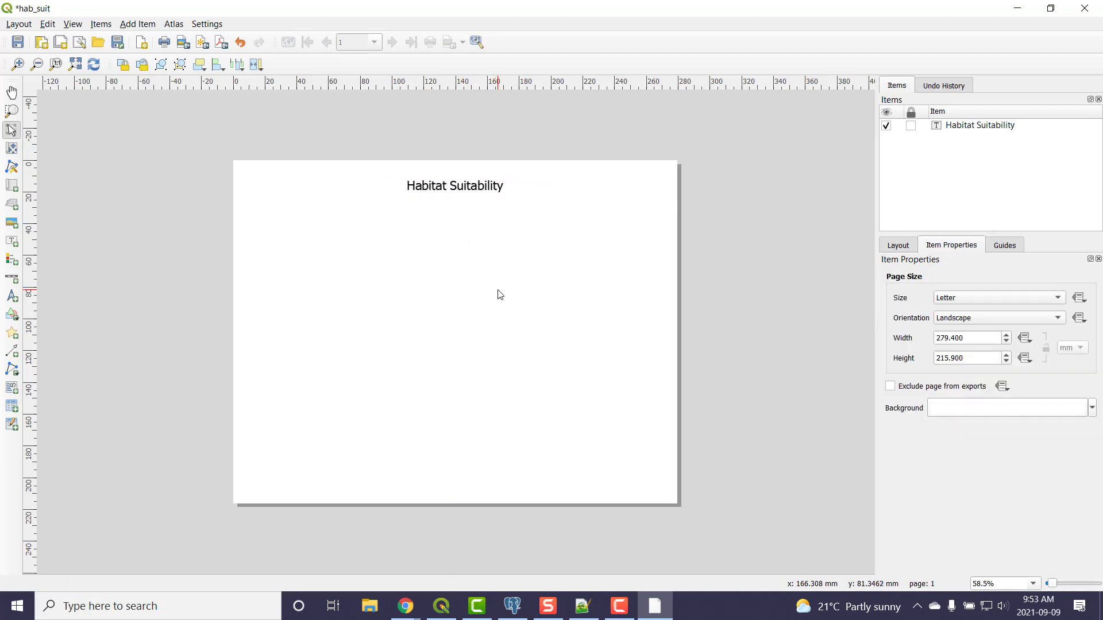
mouse_move(91, 150)
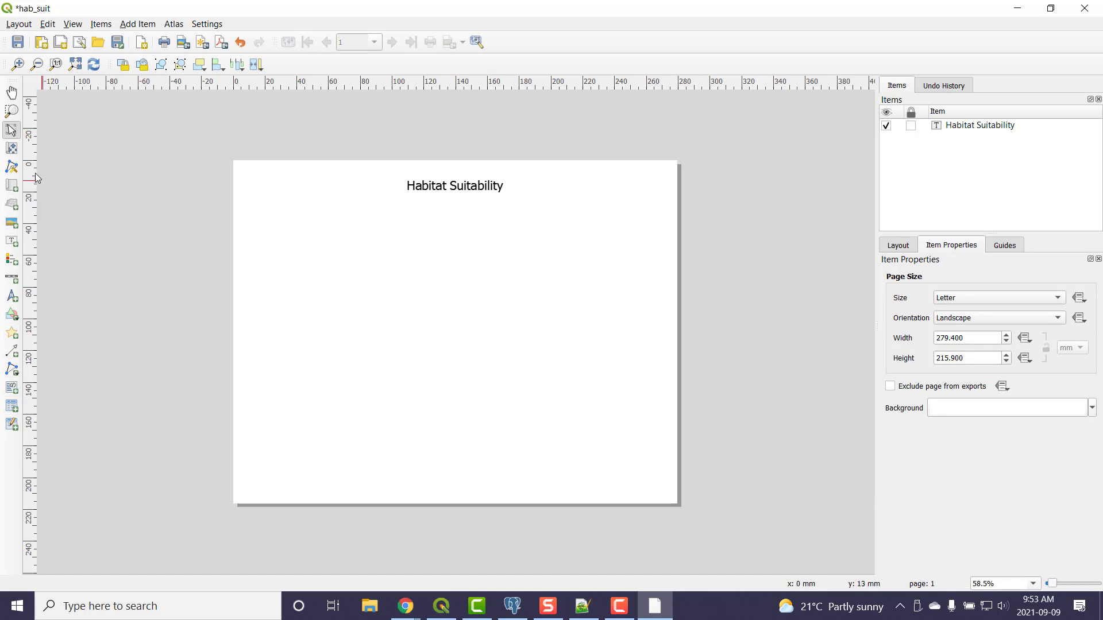
mouse_move(54, 231)
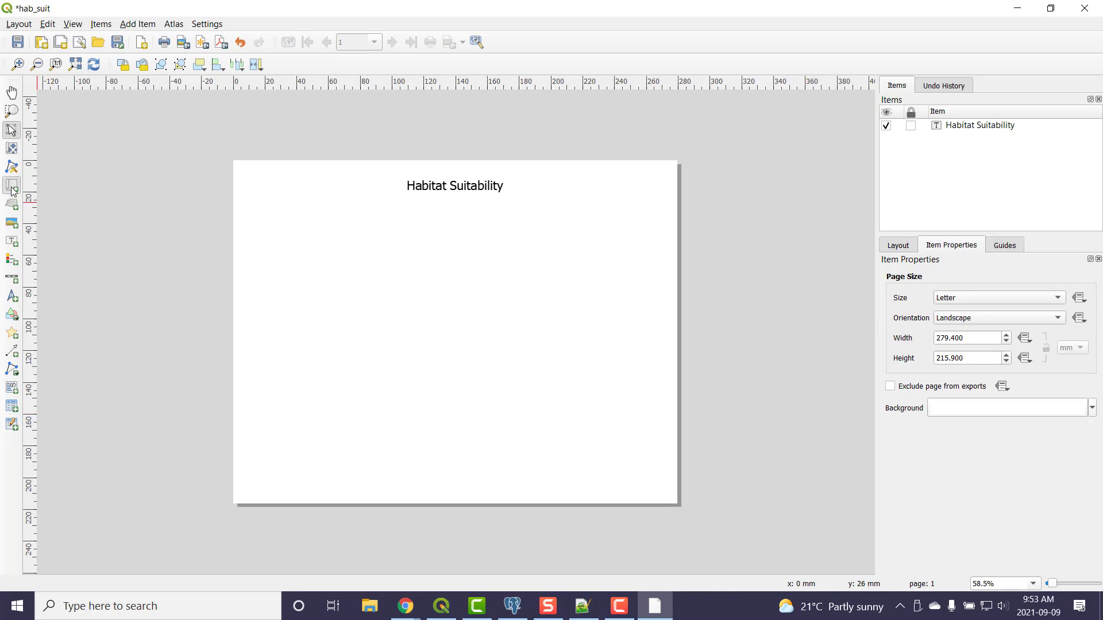
Draw a map frame showing habitat suitability beneath the title
drag(258, 214, 329, 405)
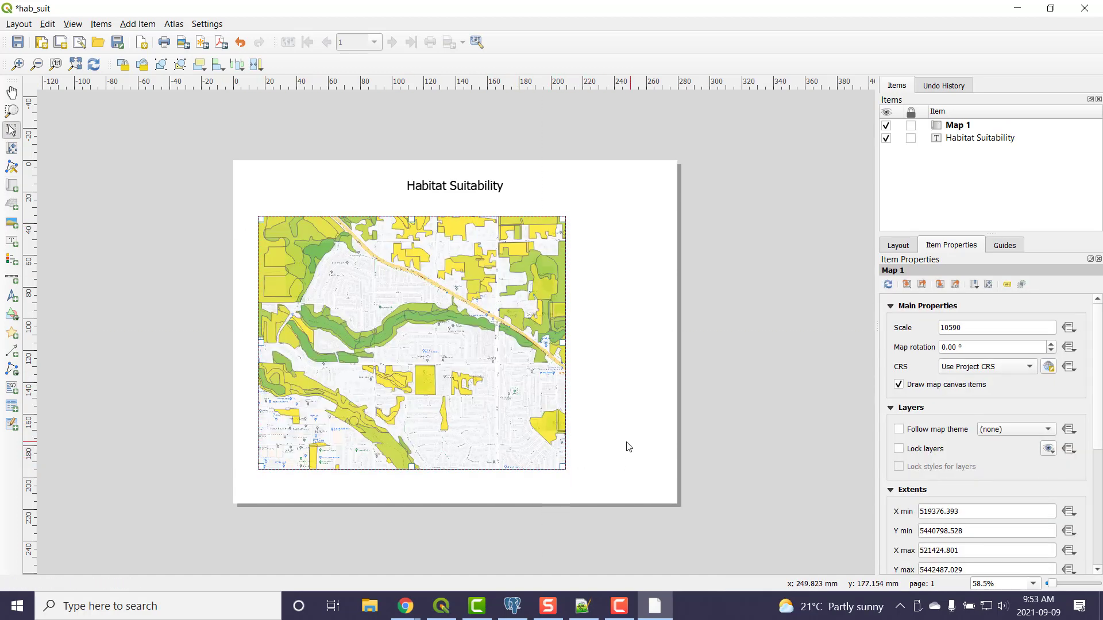
mouse_move(636, 444)
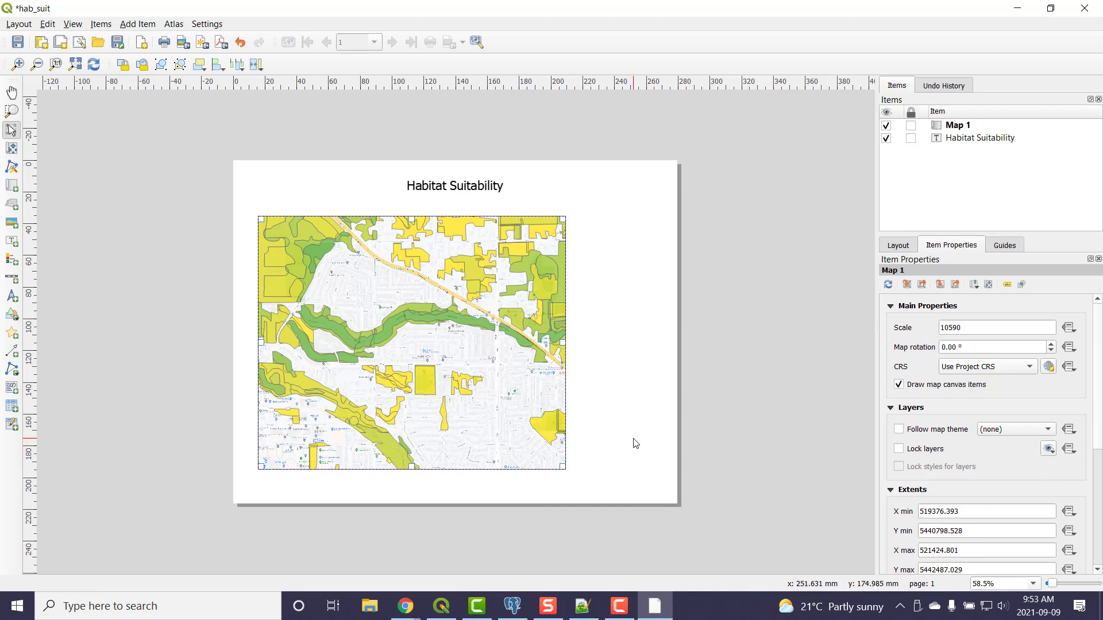
mouse_move(684, 409)
text(-20)
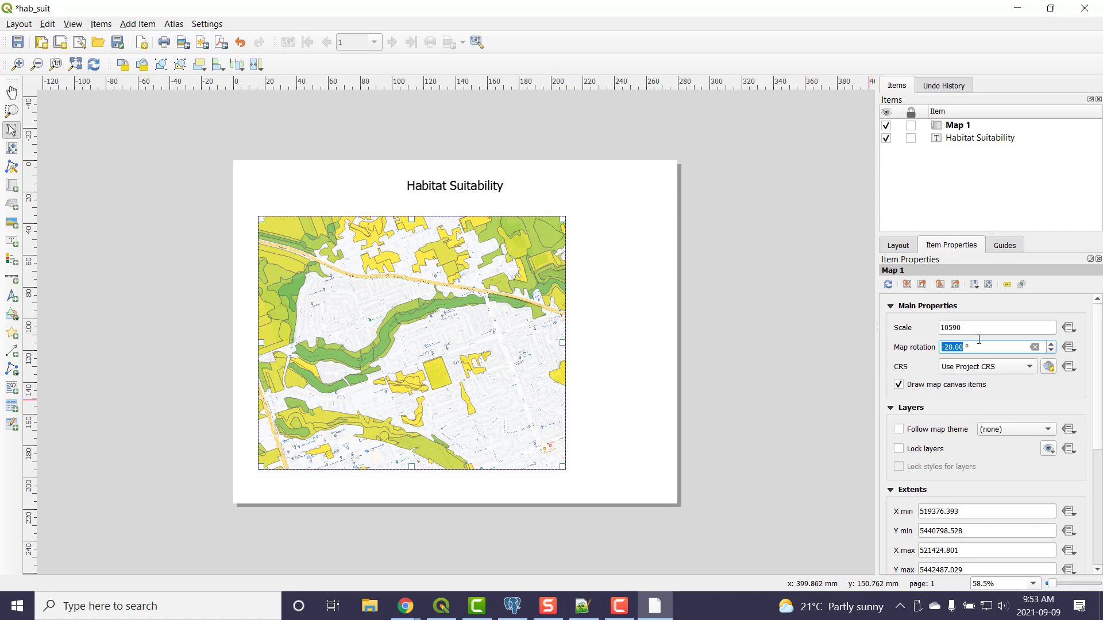
Enter 10000 as the layout map's scale
click(996, 328)
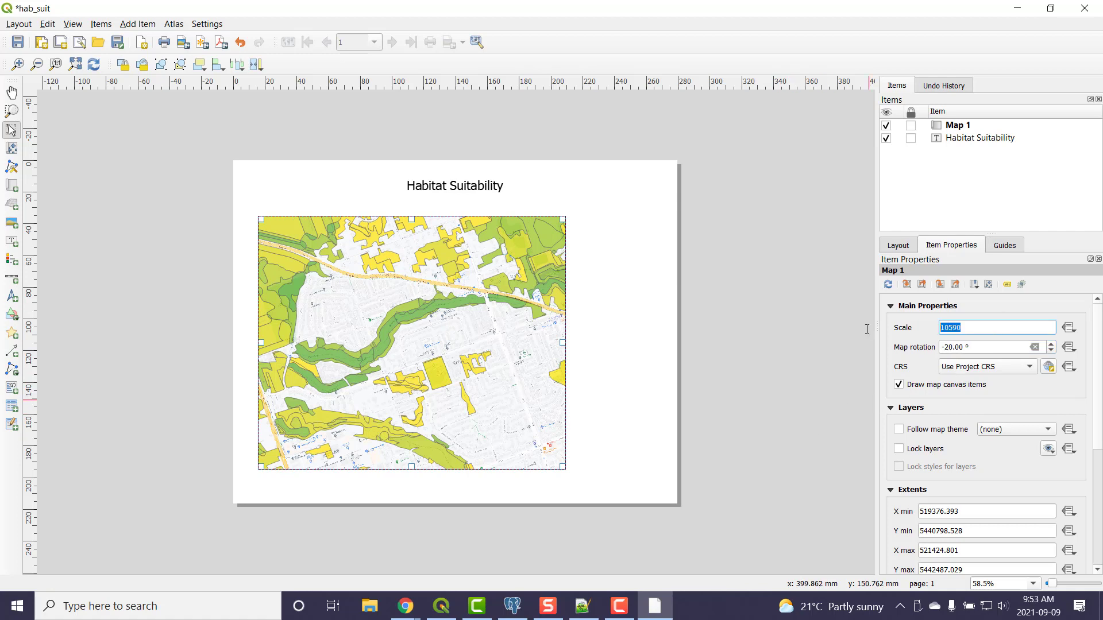
text(10)
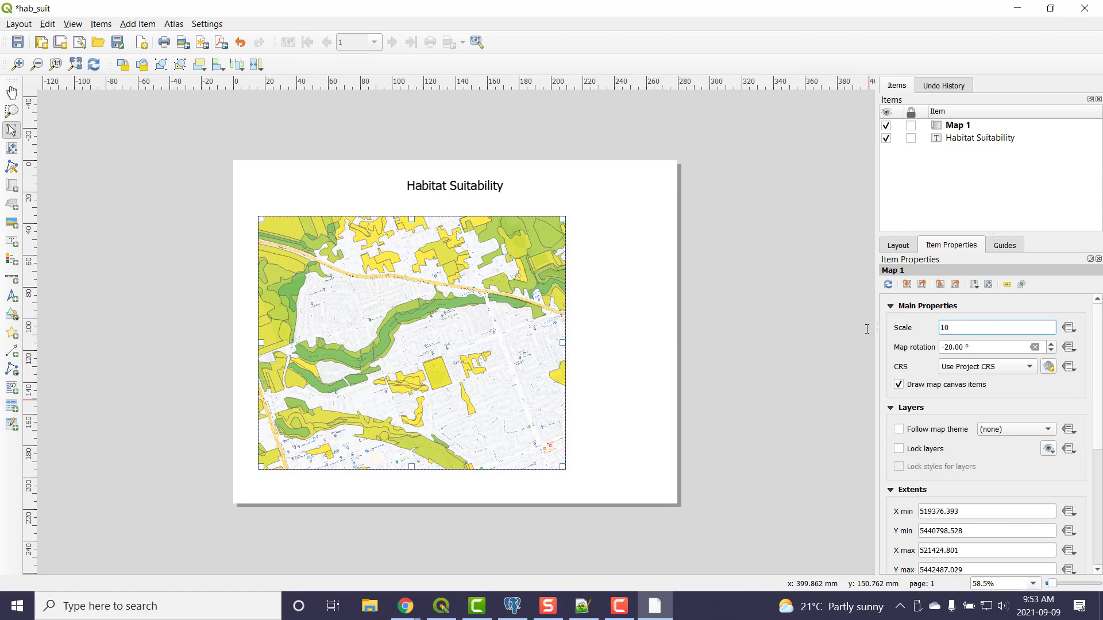
text(10000.000)
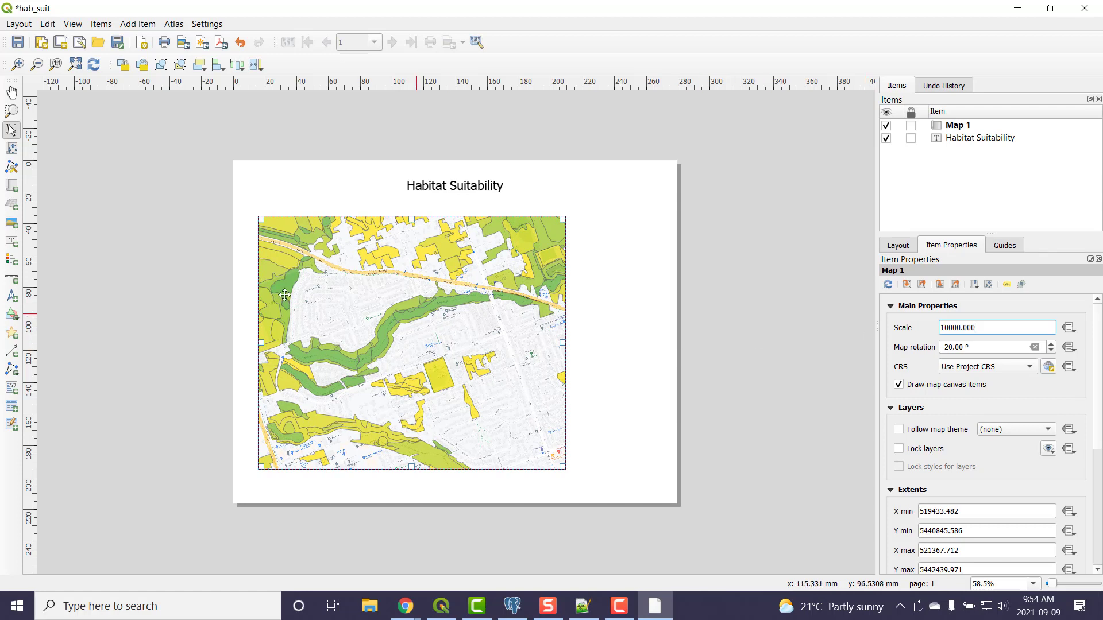
mouse_move(309, 247)
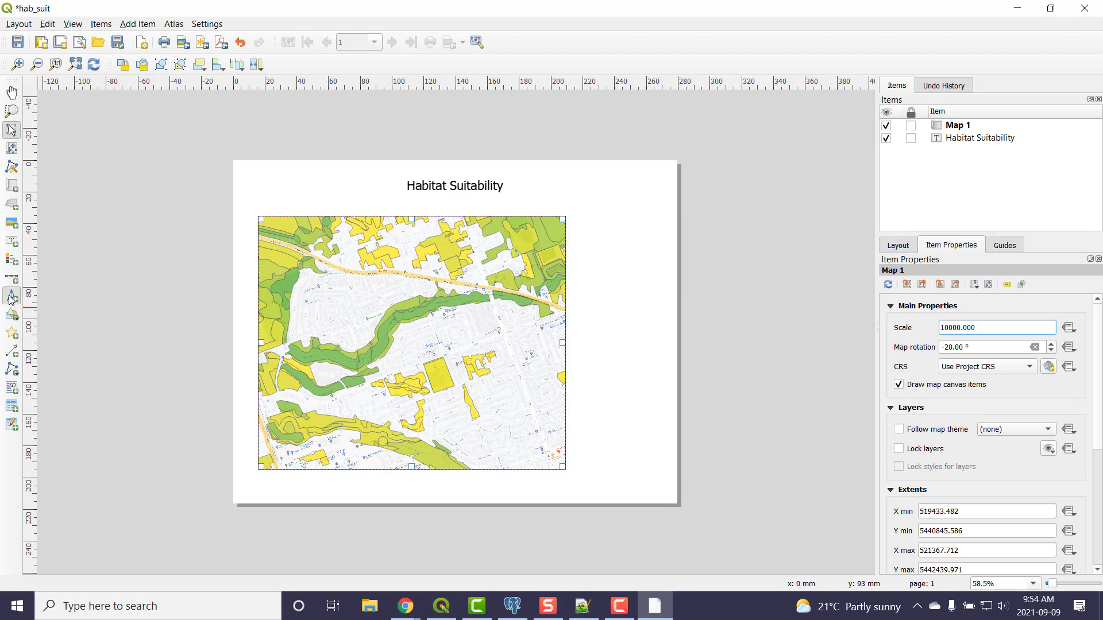
Draw a north arrow at the page's upper right and shrink it slightly
drag(604, 204, 639, 245)
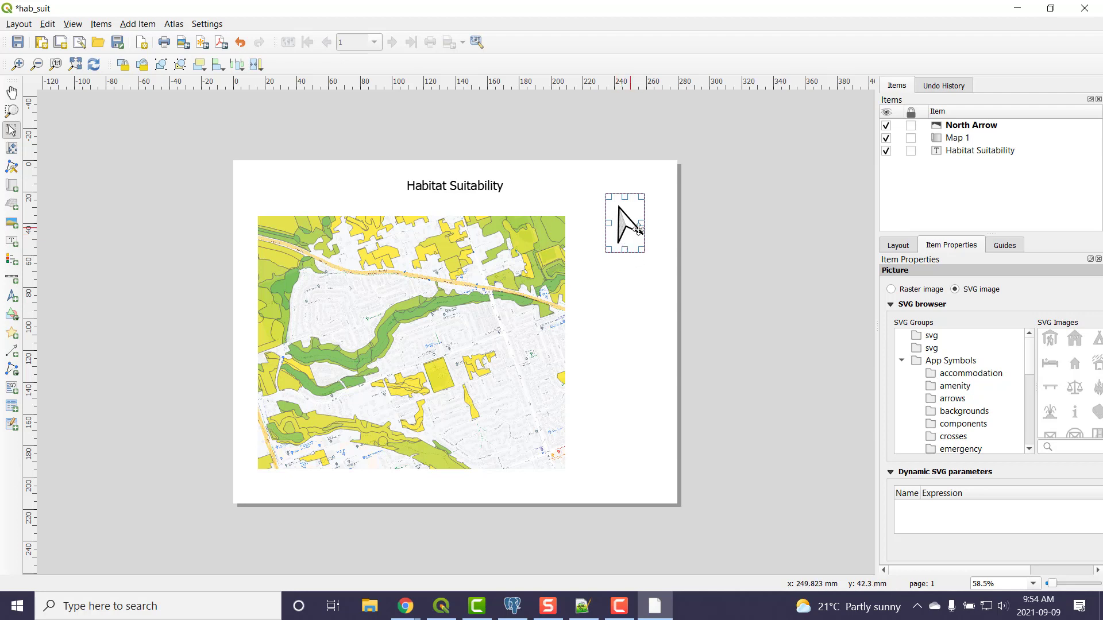
drag(629, 229, 617, 222)
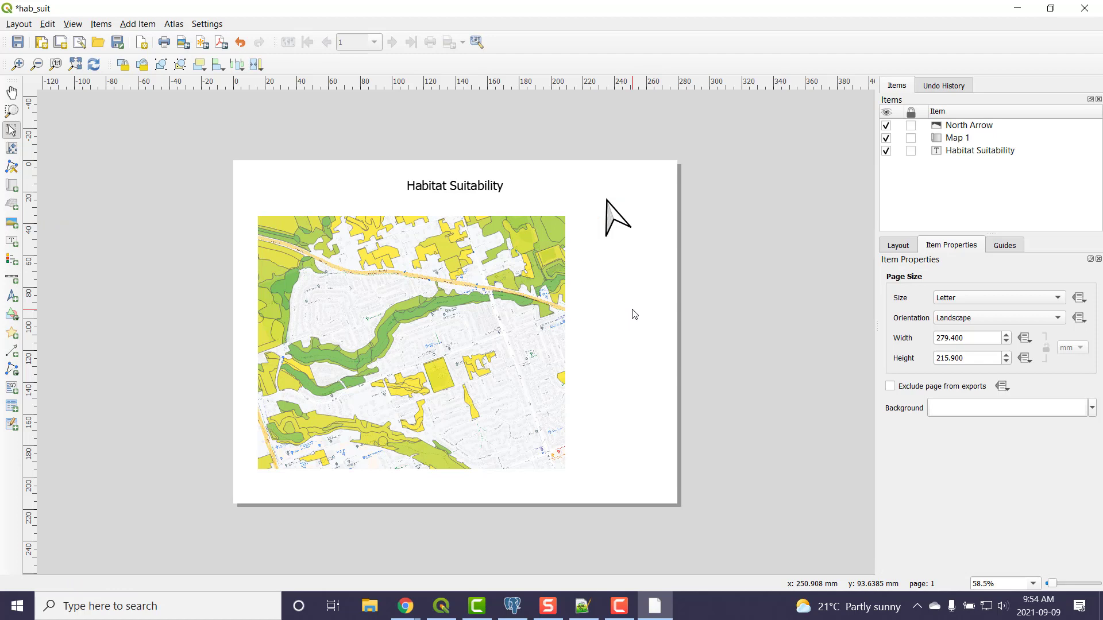
mouse_move(101, 326)
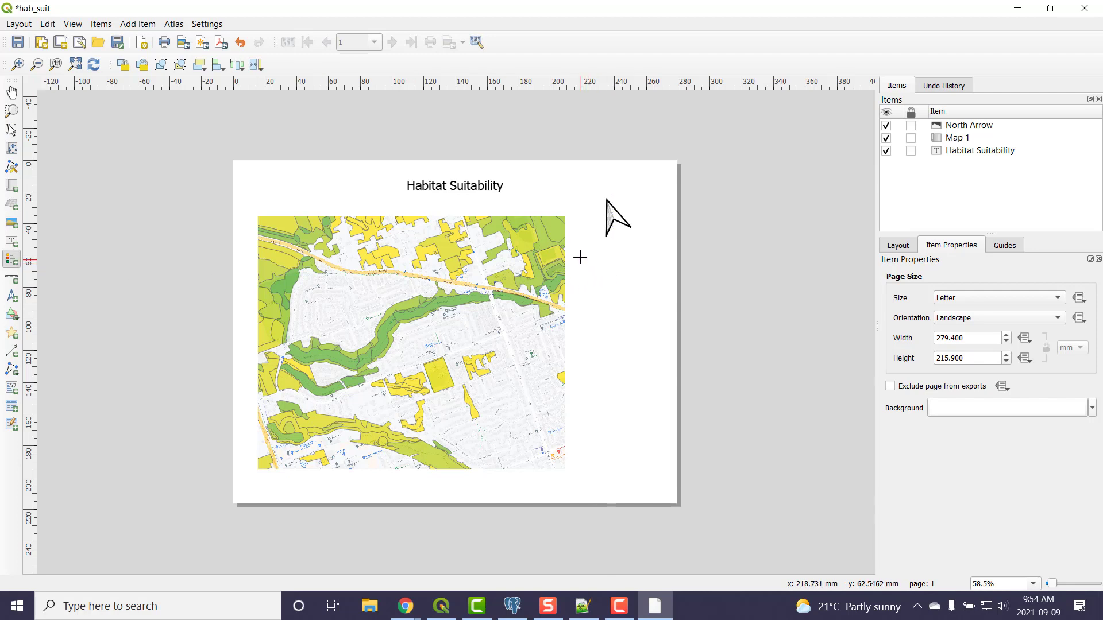
Draw a legend of habitat suitability classes right of the map, under the north arrow
drag(579, 257, 663, 384)
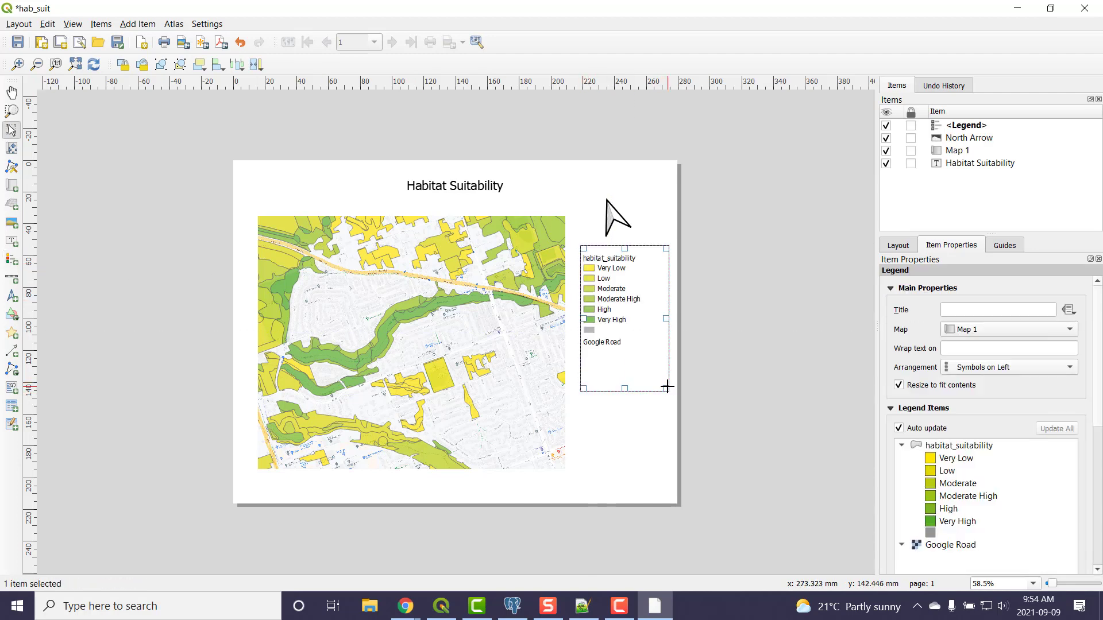
click(627, 443)
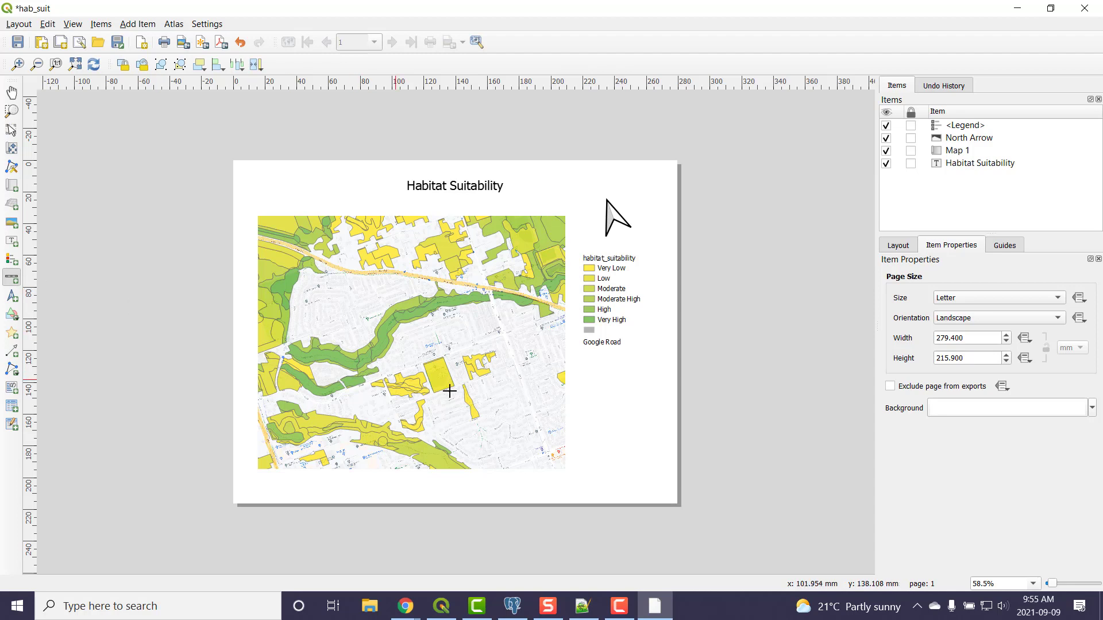
mouse_move(589, 388)
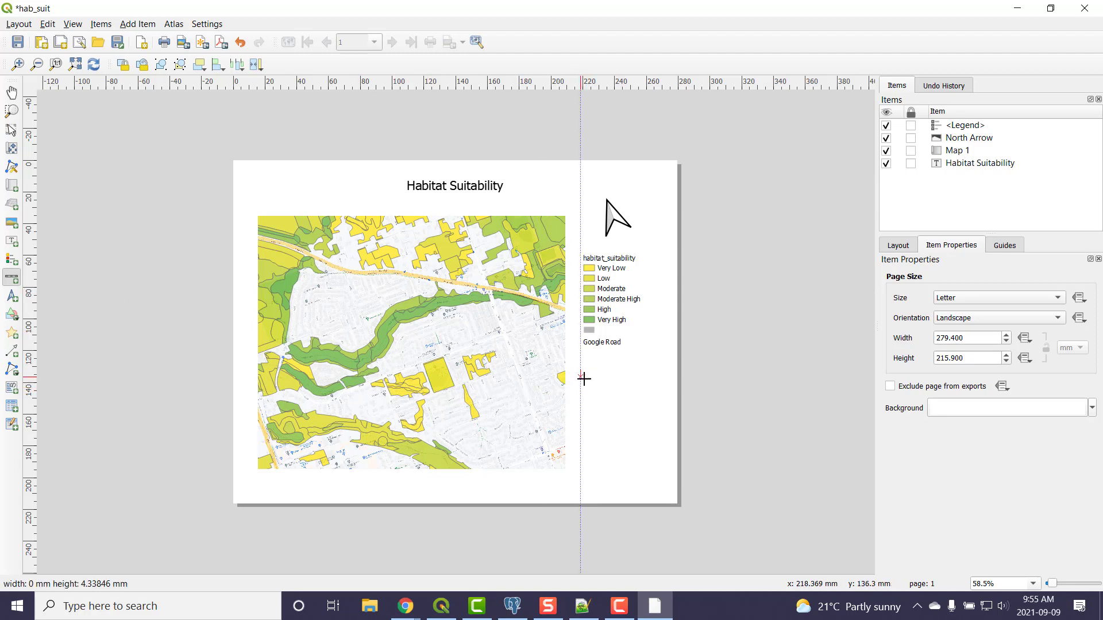
Draw a 0–200 m scale bar under the legend and center it with the legend and north arrow
drag(583, 369, 663, 389)
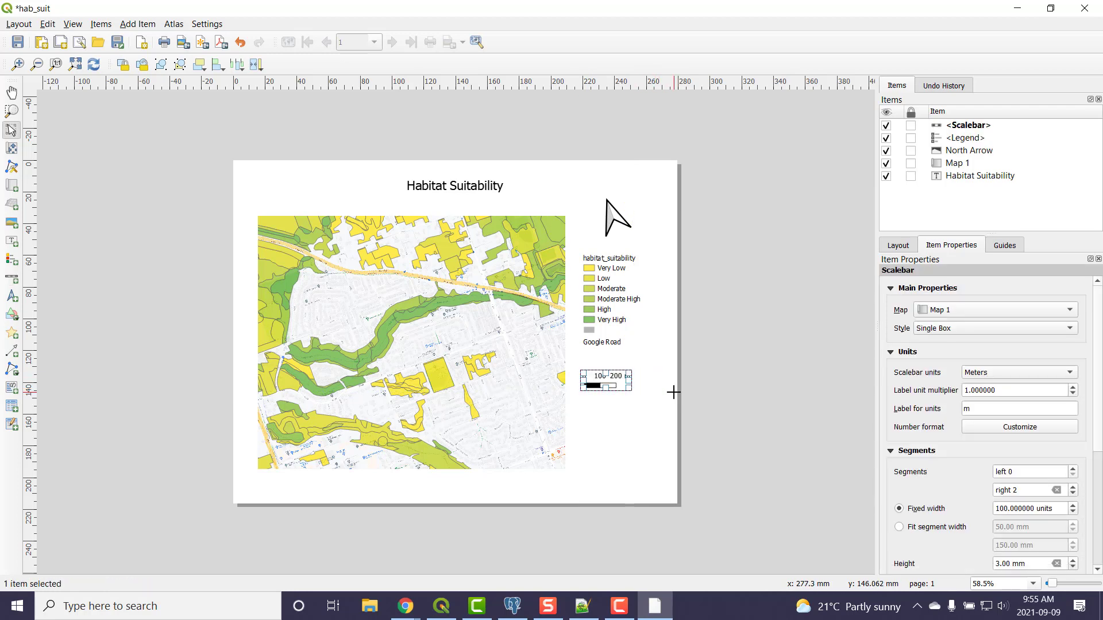
mouse_move(615, 422)
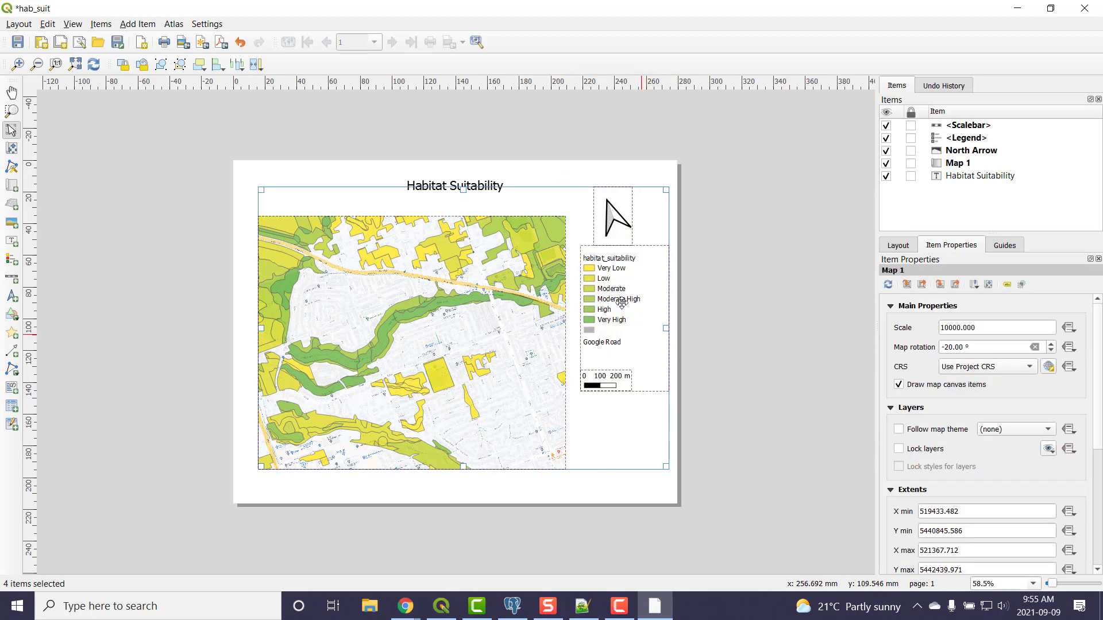
mouse_move(553, 246)
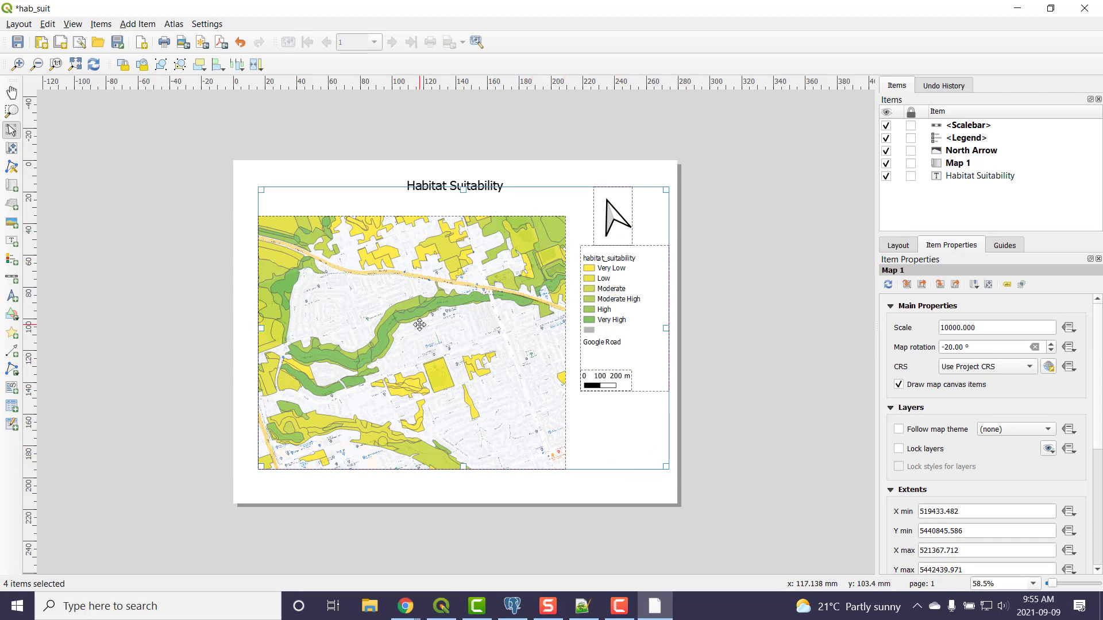
mouse_move(561, 488)
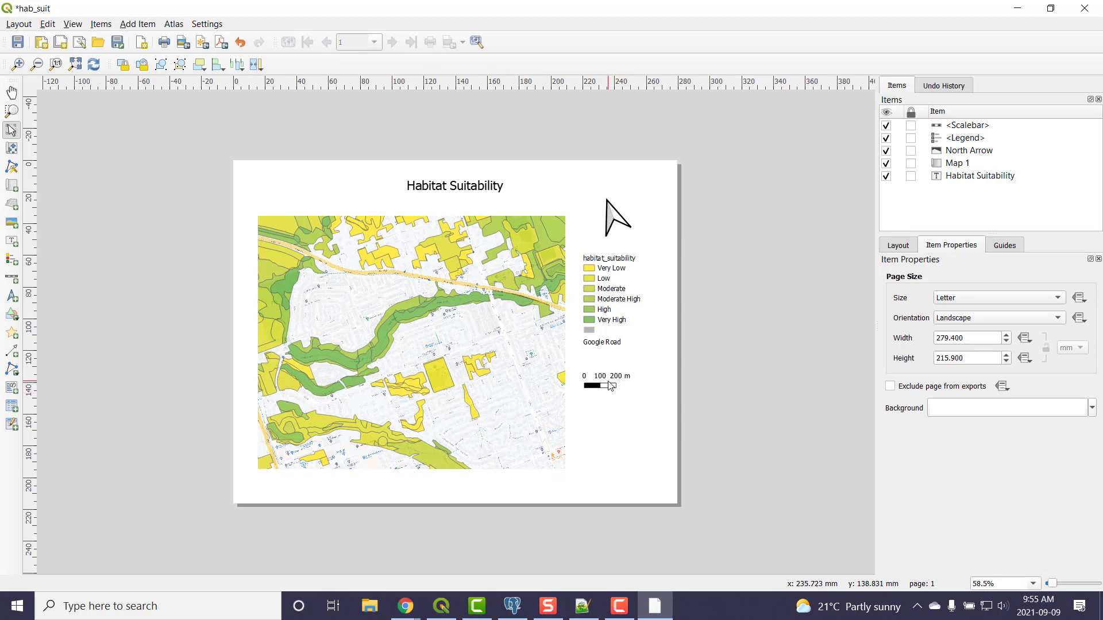
click(607, 384)
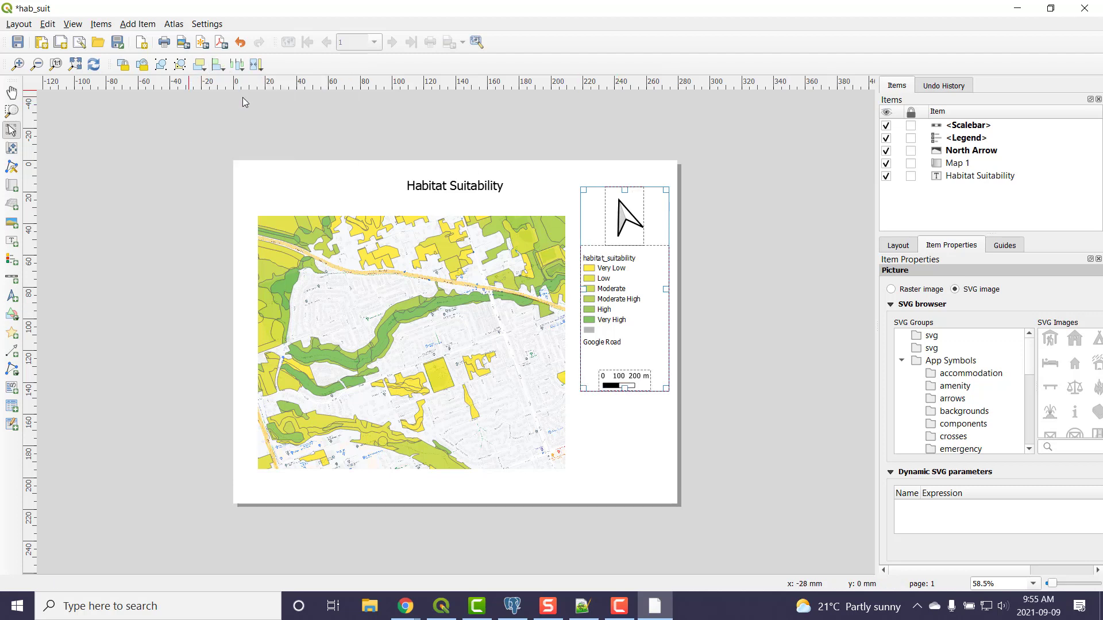
click(714, 400)
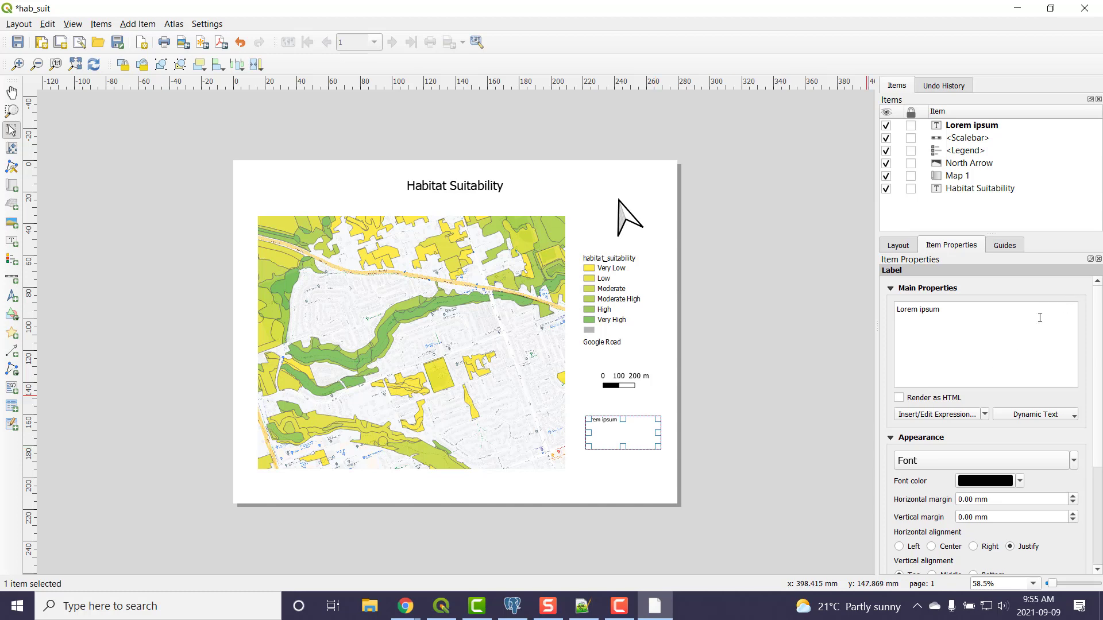
Change the label text to 'Scale: ' followed by Map 1's dynamic scale value
click(1034, 414)
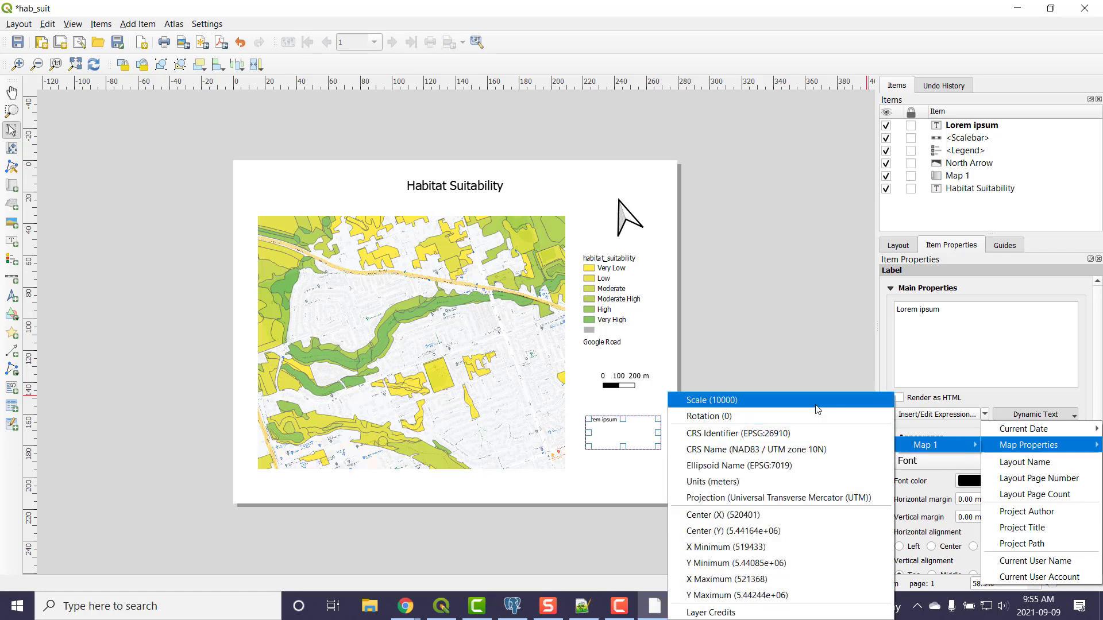
click(712, 399)
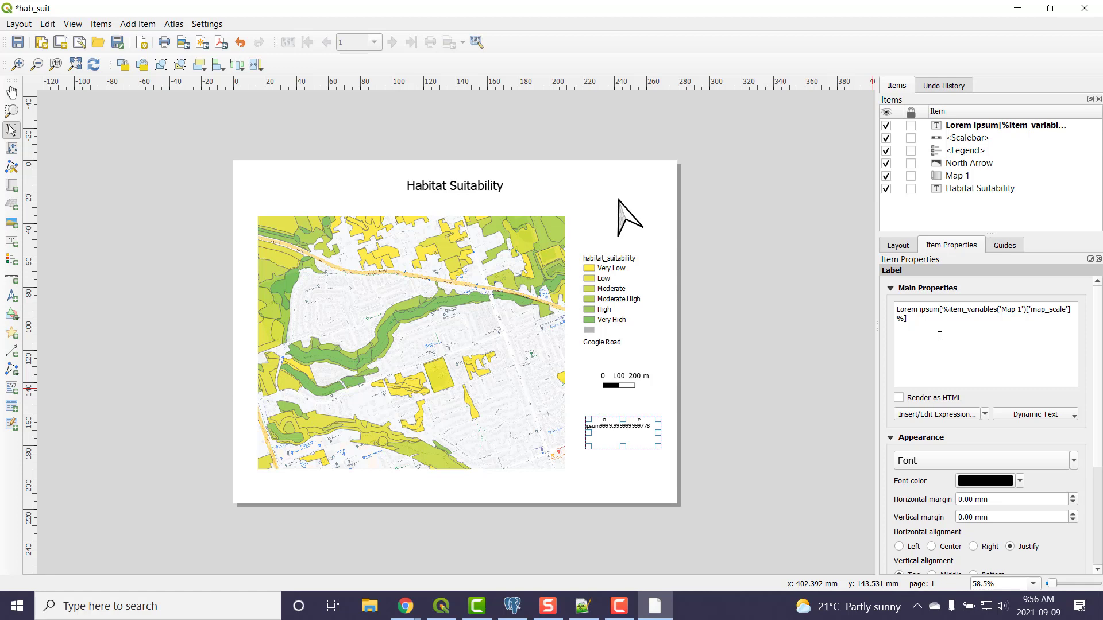
double_click(917, 310)
text(Scale:)
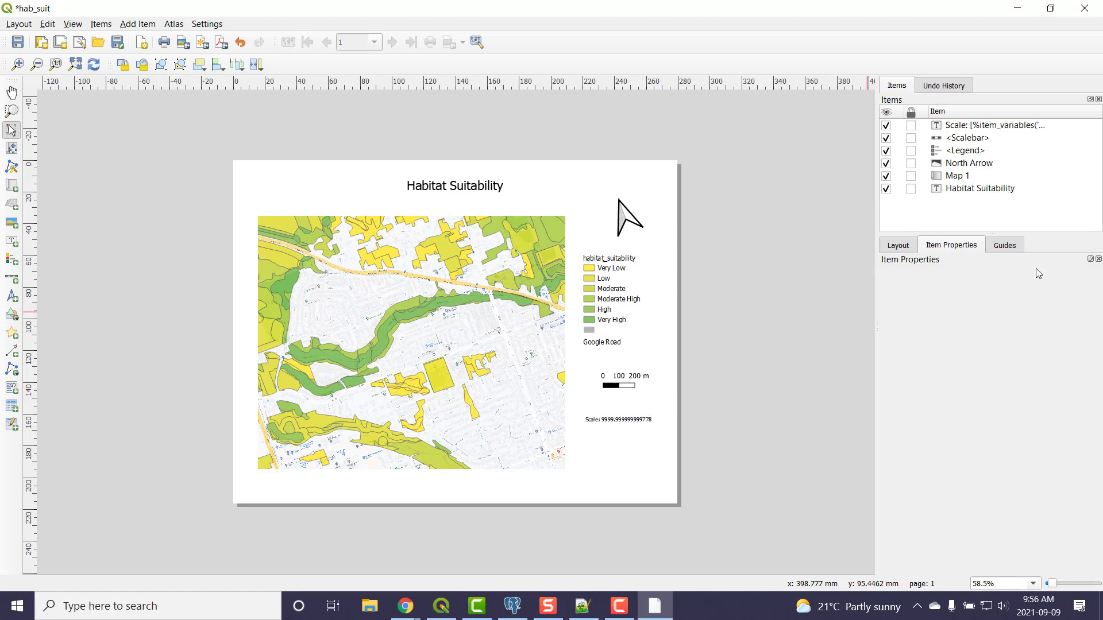
Wrap the label's map_scale expression in round(..., 1) so it reads 'Scale: 10000'
click(618, 419)
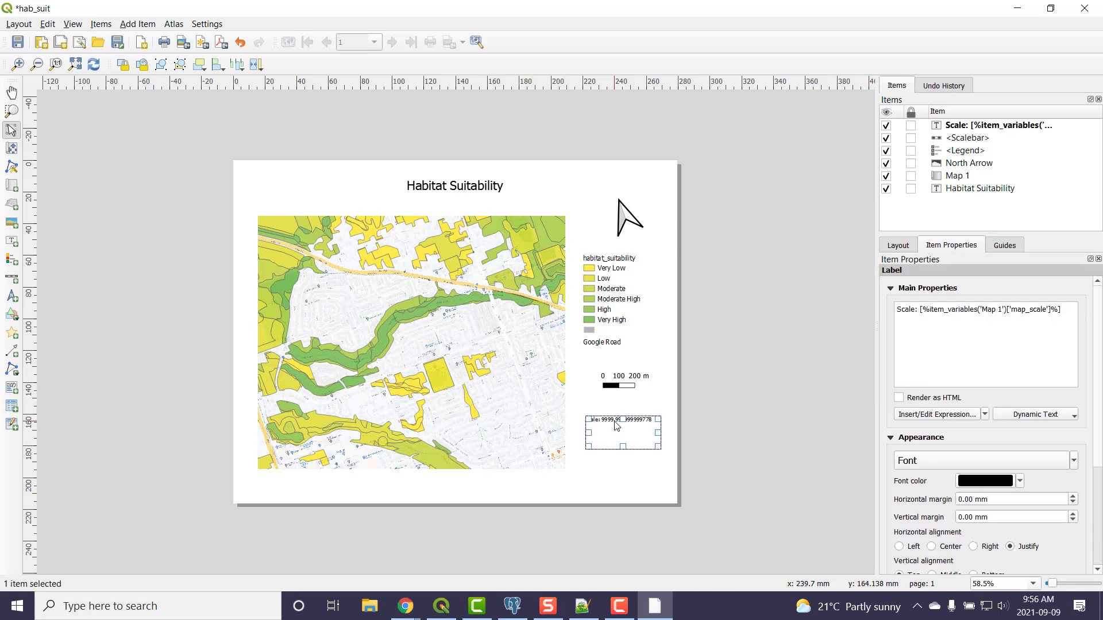
click(942, 329)
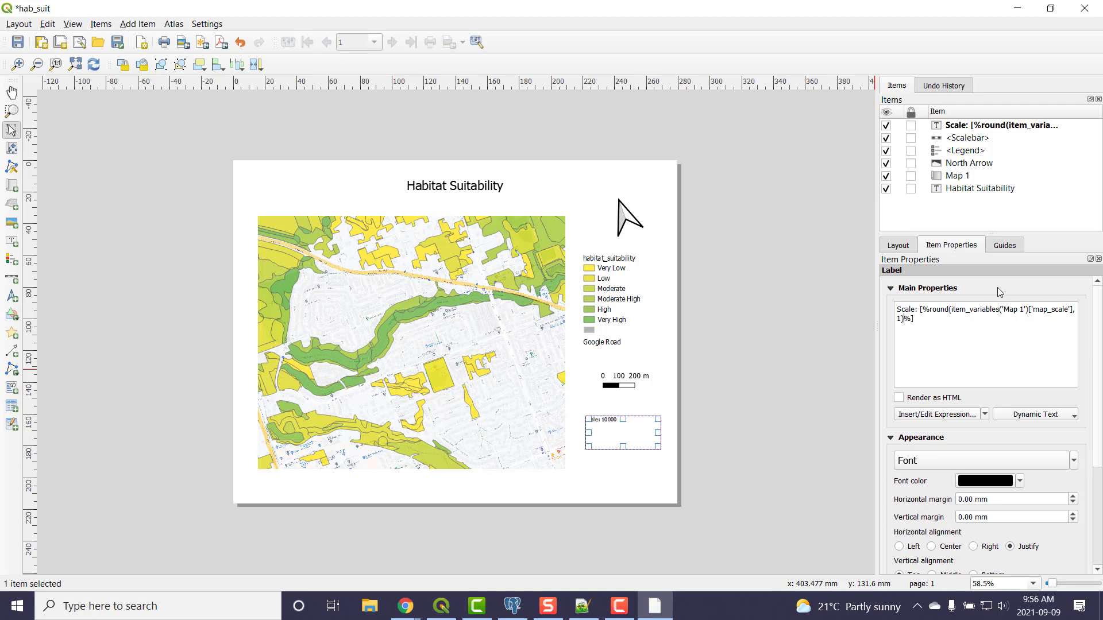
mouse_move(800, 466)
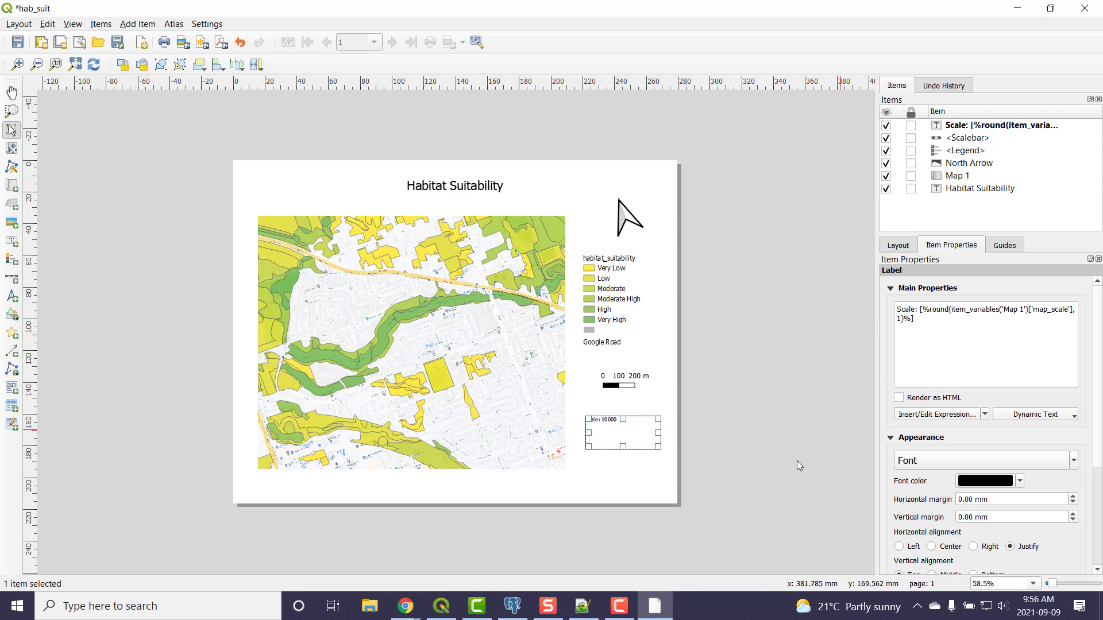
mouse_move(875, 306)
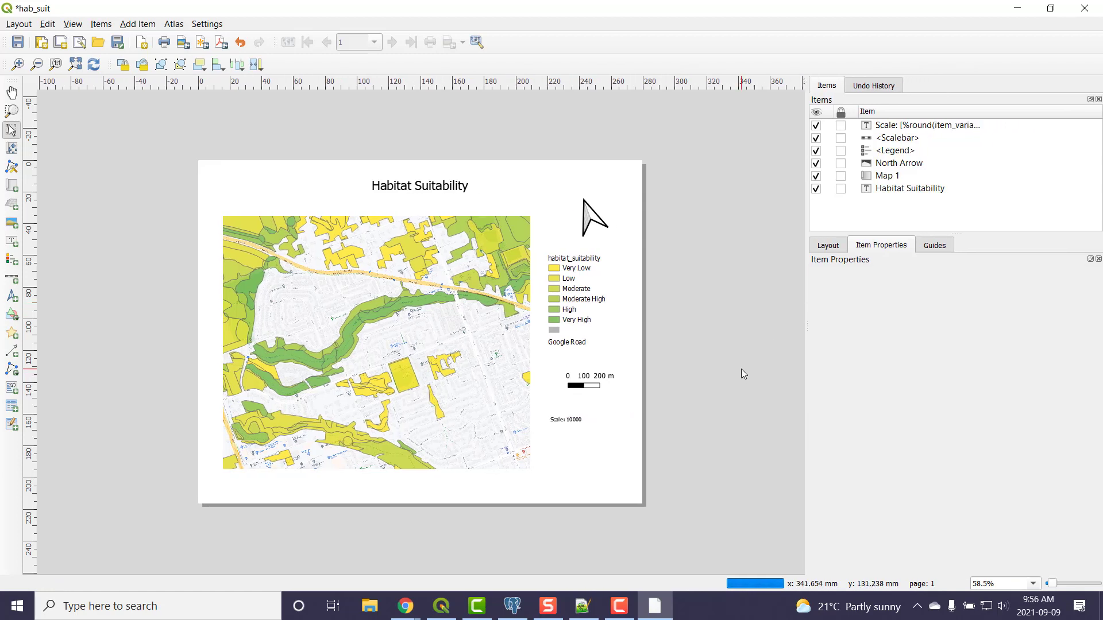
mouse_move(593, 469)
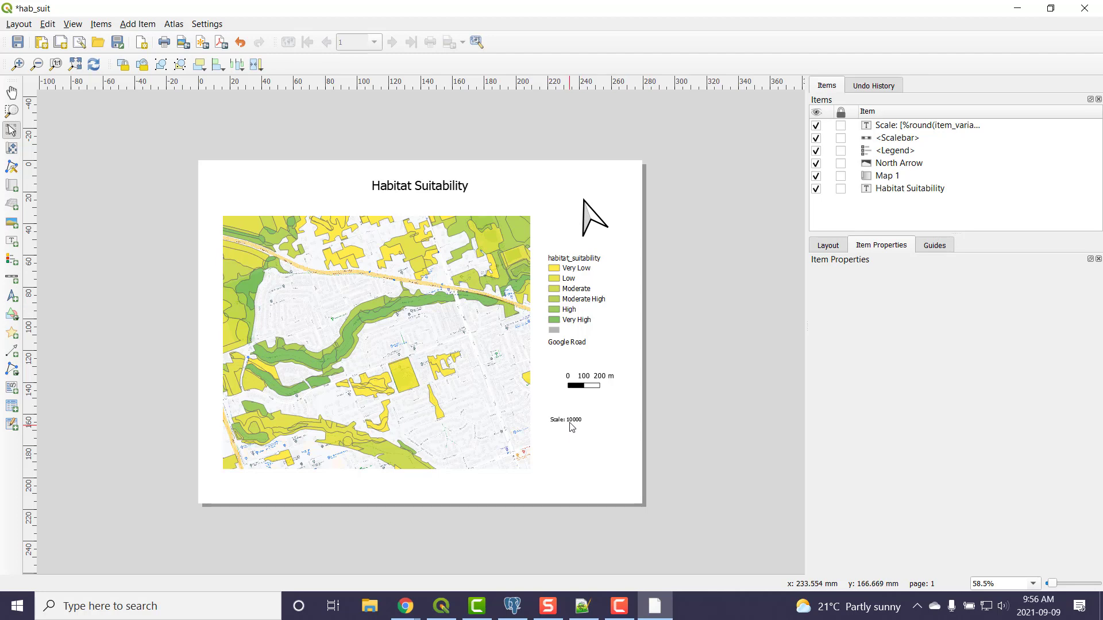
Nudge the scale label right, center its text horizontally and set the font size to 16 pt
click(568, 420)
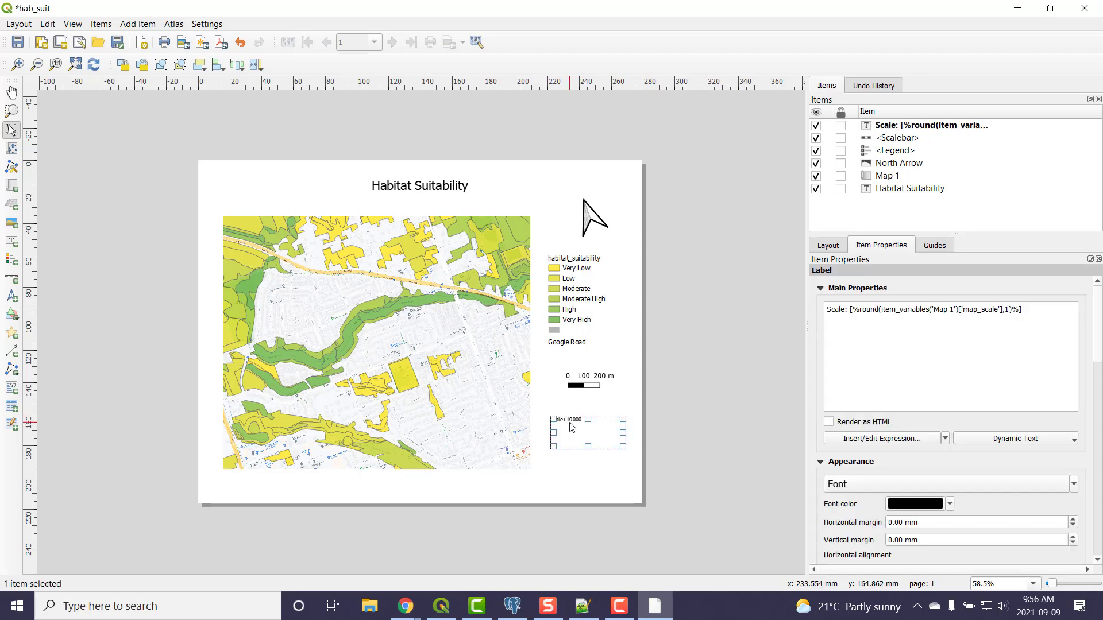
drag(570, 427, 580, 423)
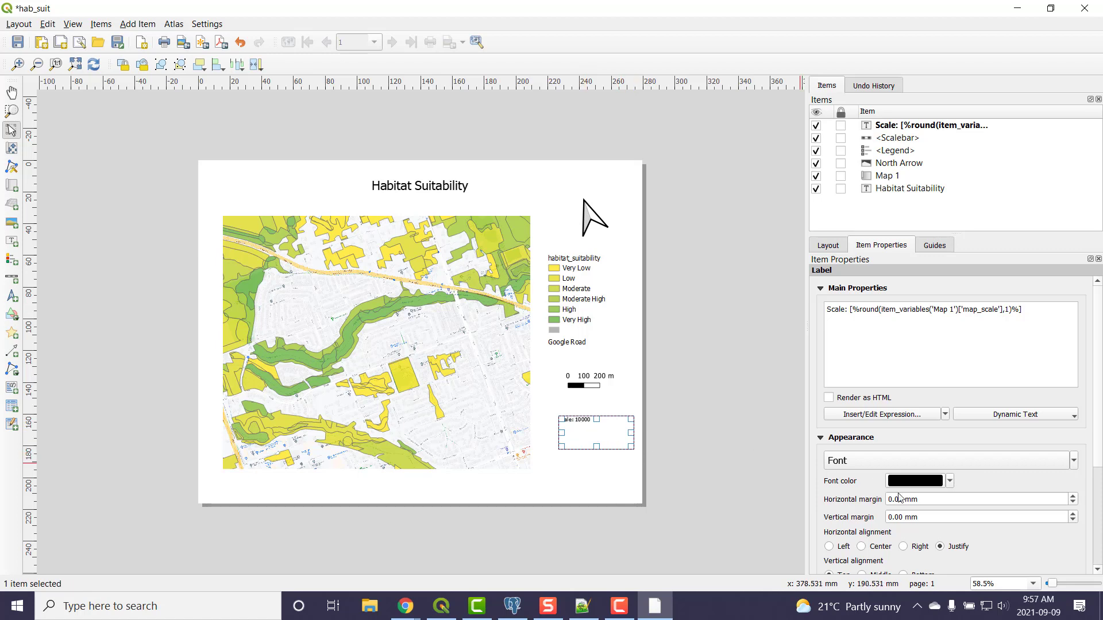
click(860, 546)
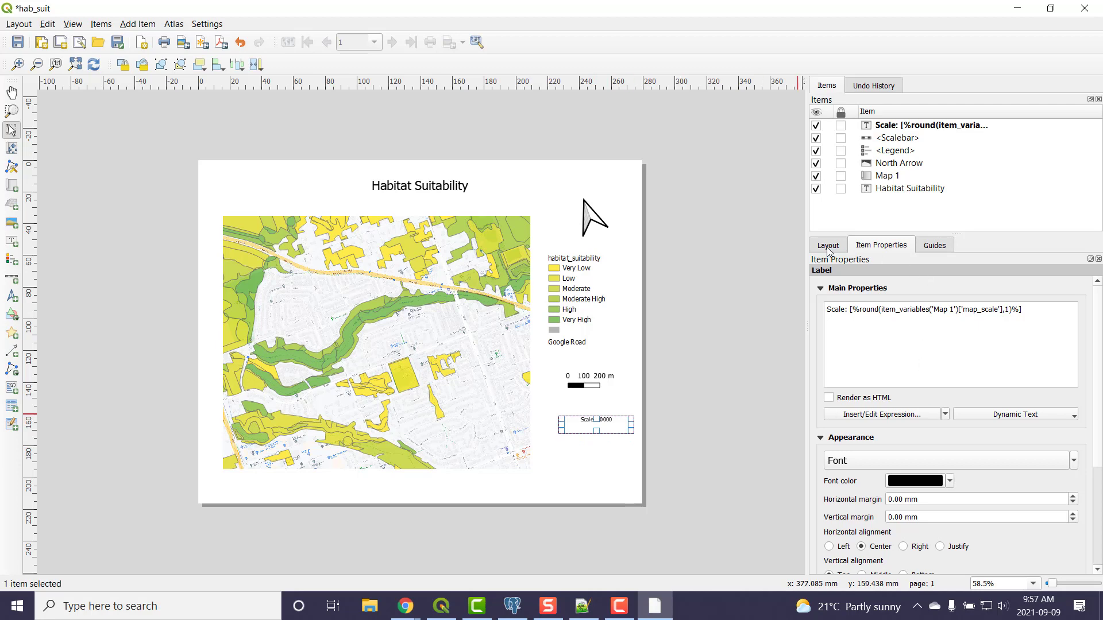
mouse_move(922, 304)
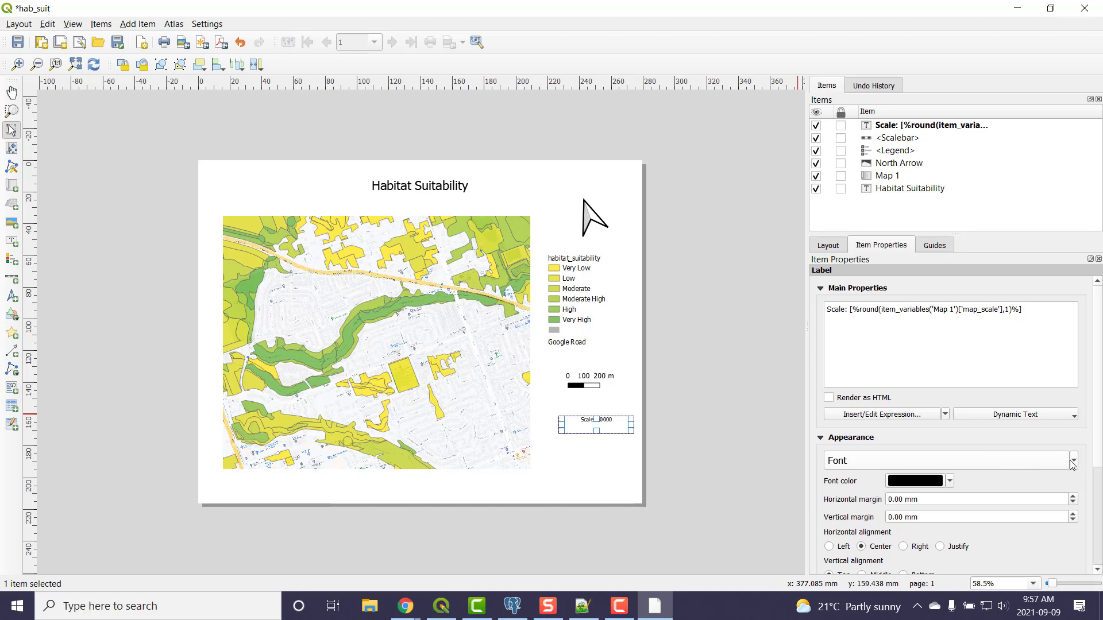
click(1073, 460)
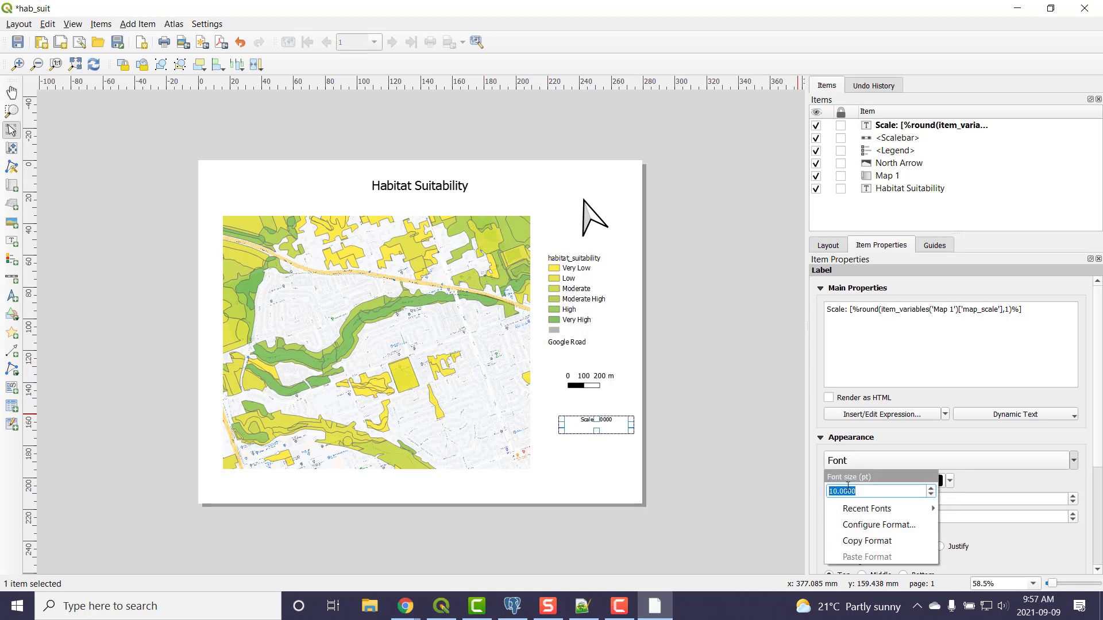
mouse_move(863, 492)
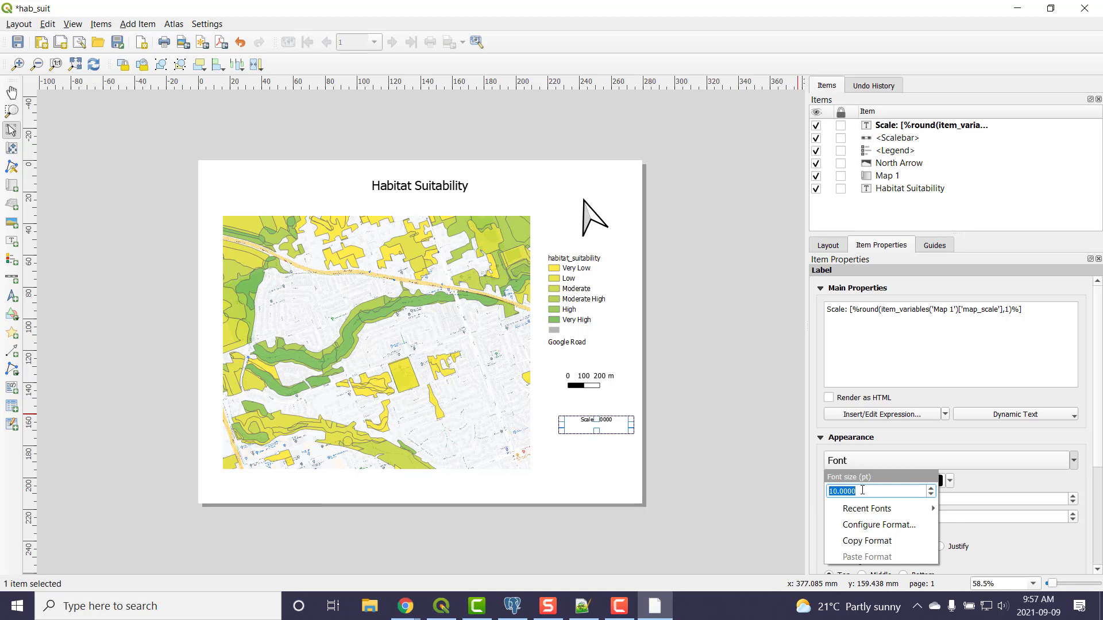
text(16)
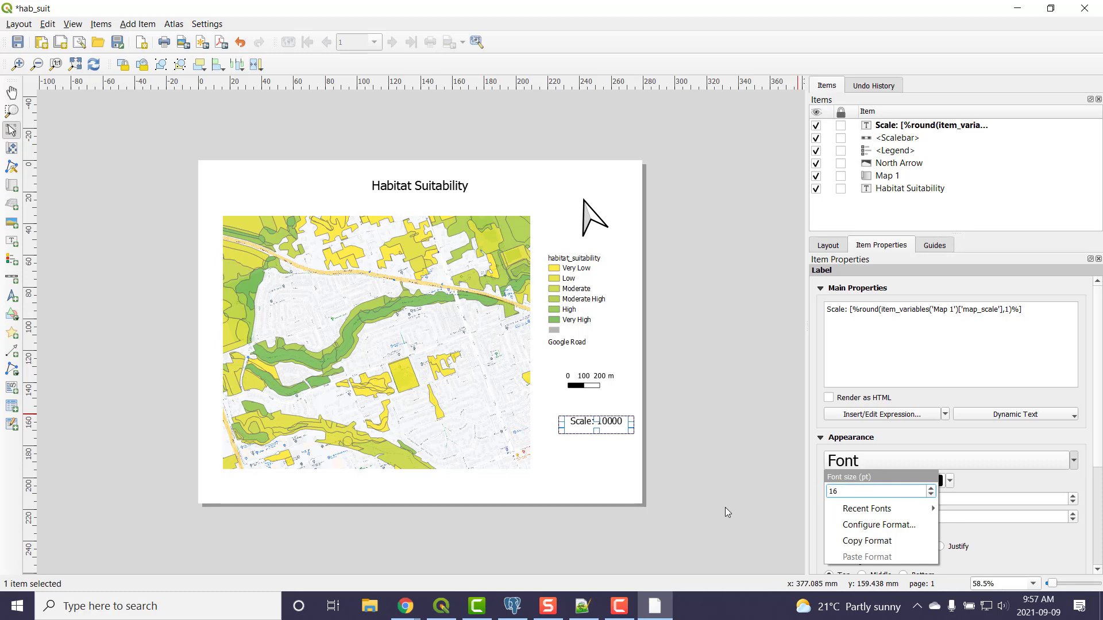
click(877, 491)
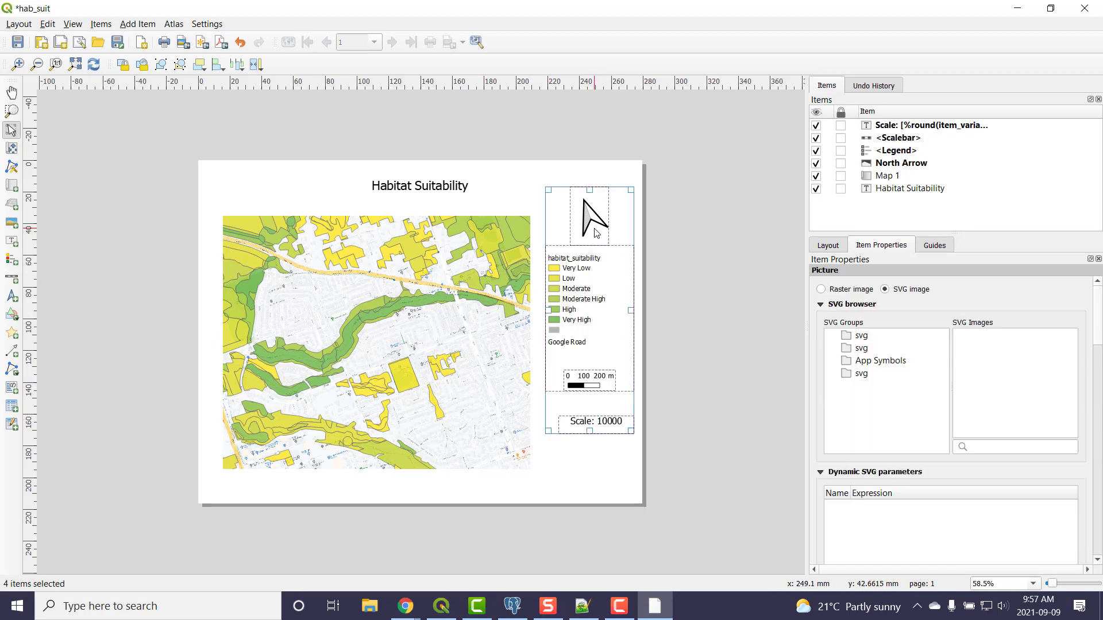
Align the centers of the north arrow, legend, scale bar and label, then lower the label
click(843, 361)
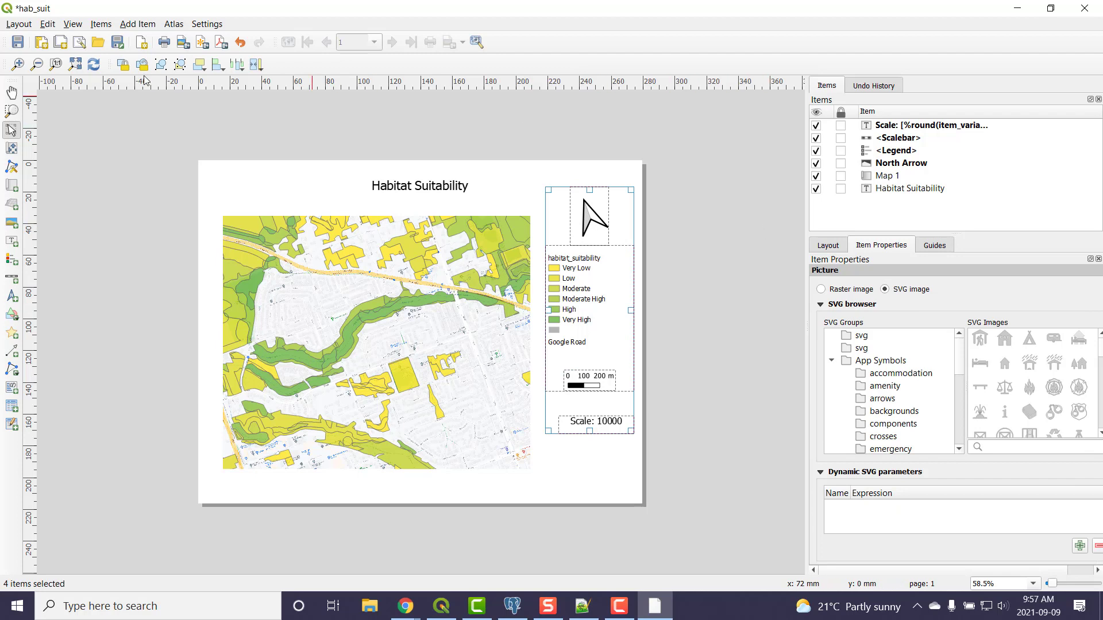
click(215, 64)
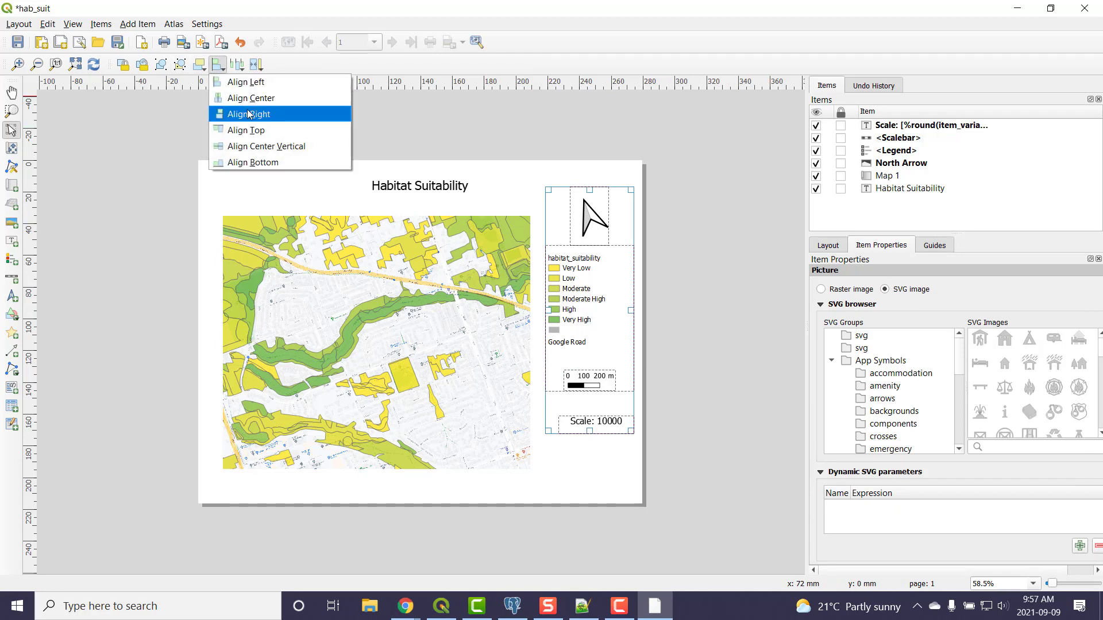
click(257, 114)
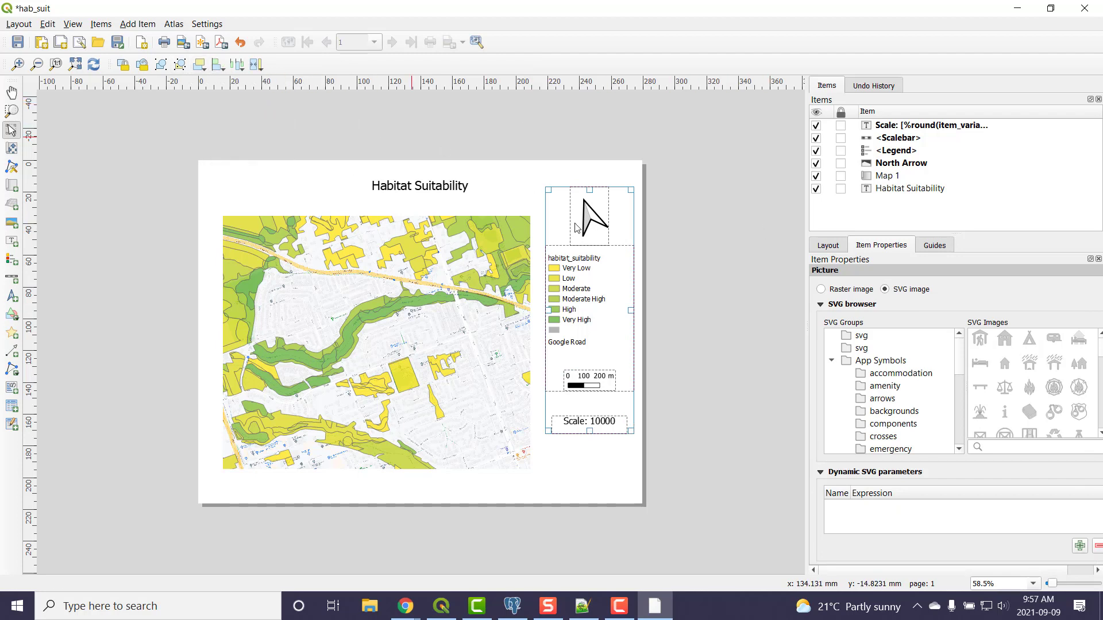
click(737, 411)
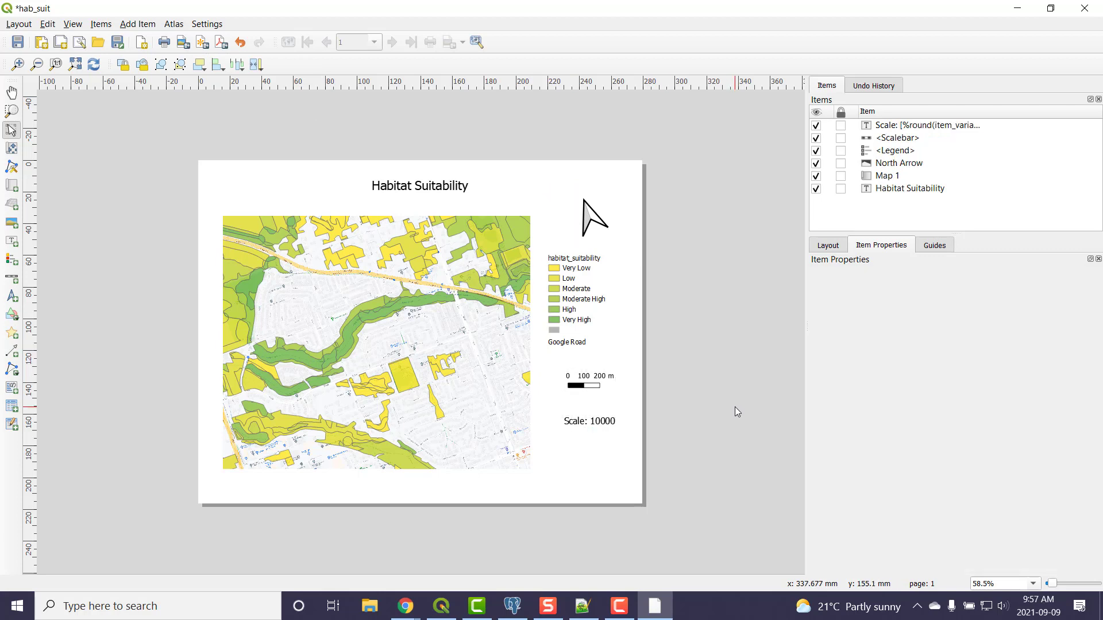
mouse_move(592, 430)
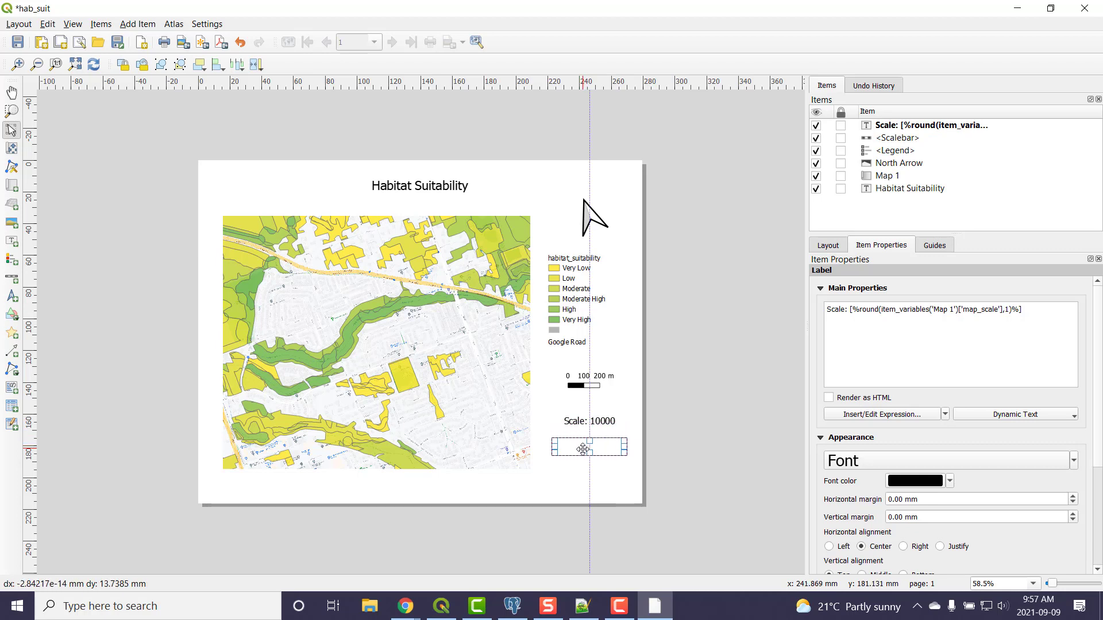
drag(584, 447, 584, 464)
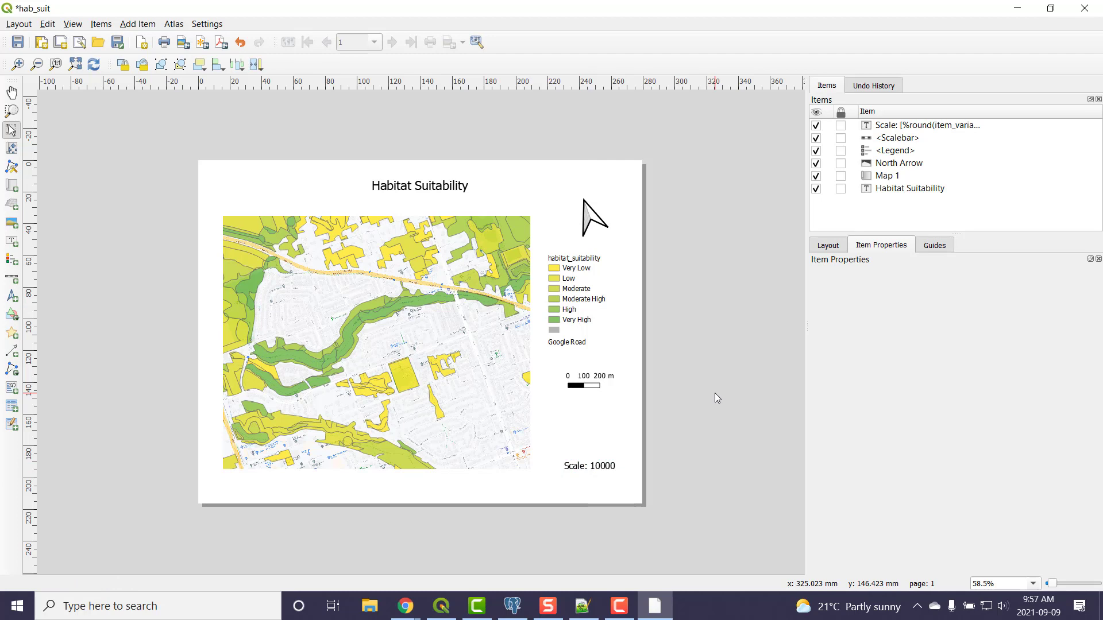
mouse_move(104, 86)
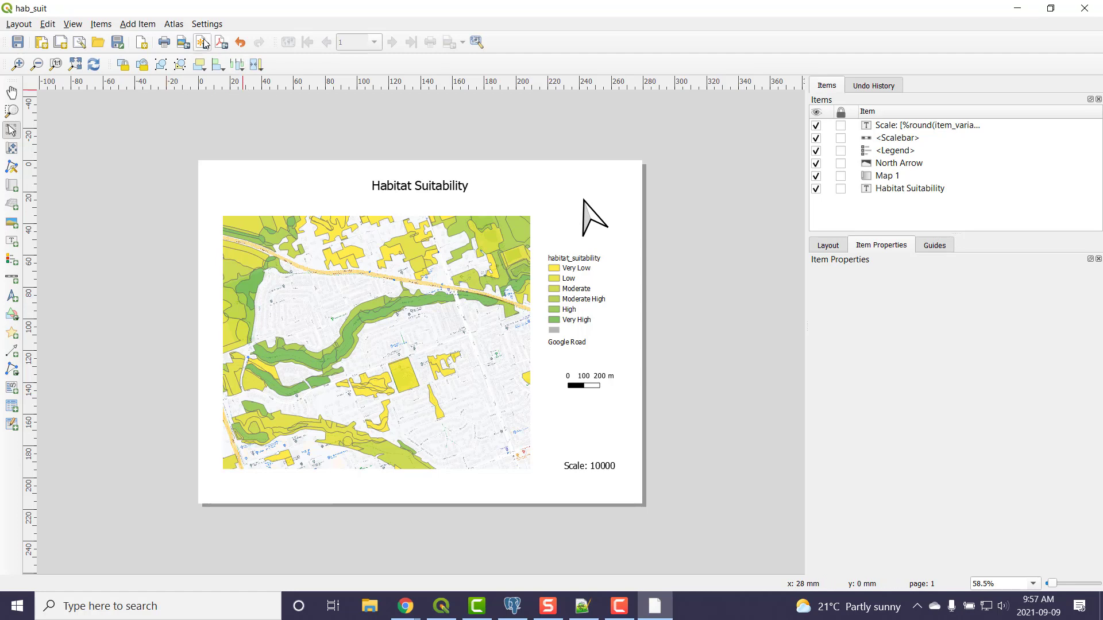
mouse_move(201, 42)
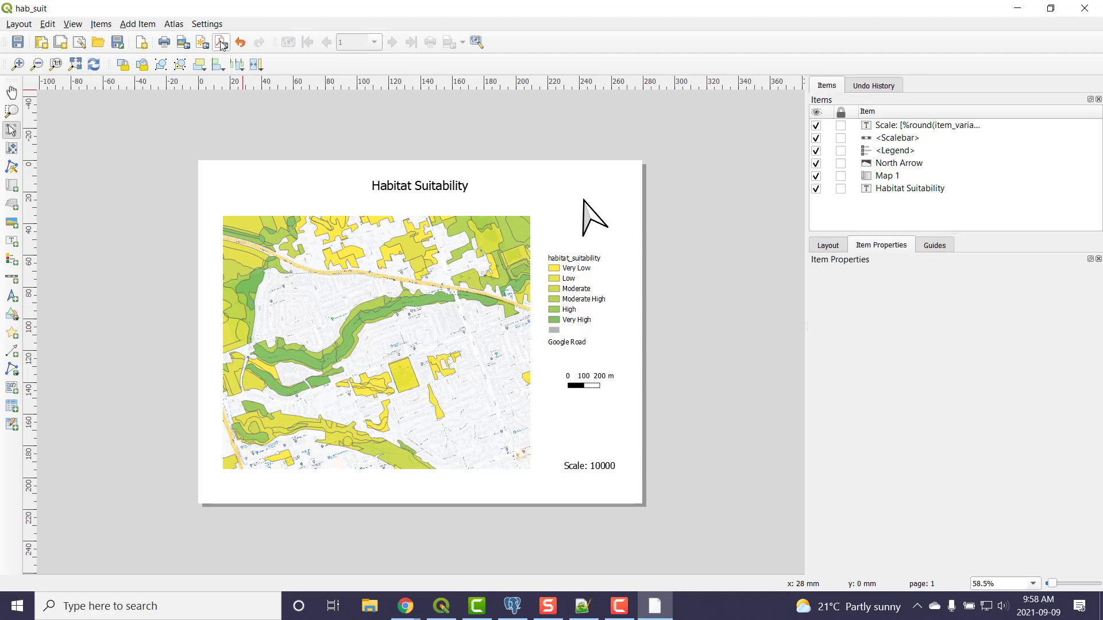
mouse_move(203, 49)
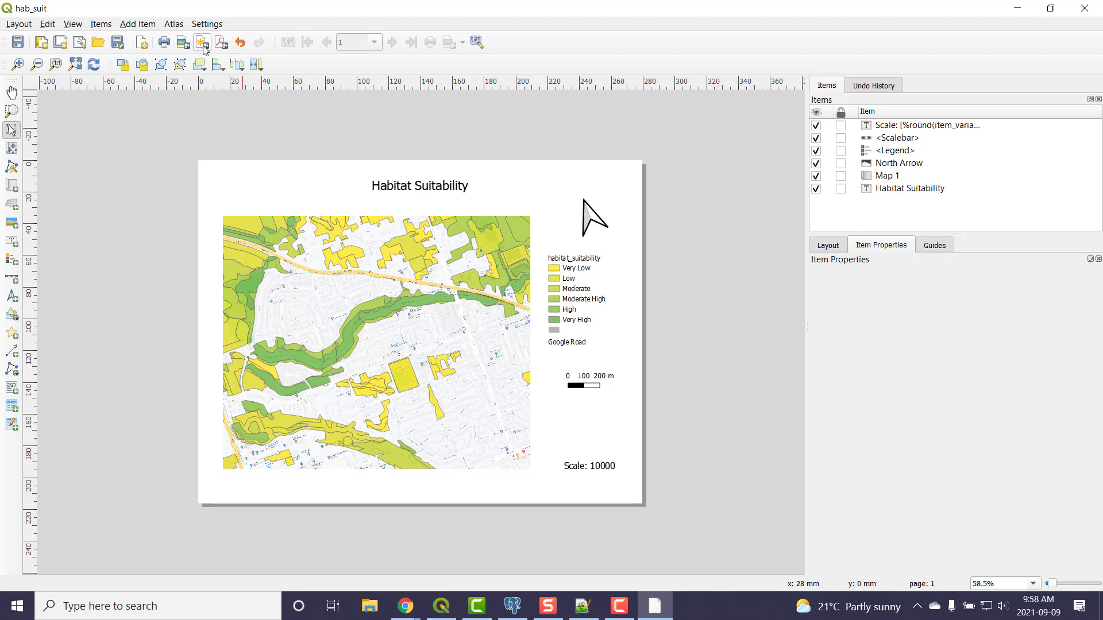
mouse_move(221, 42)
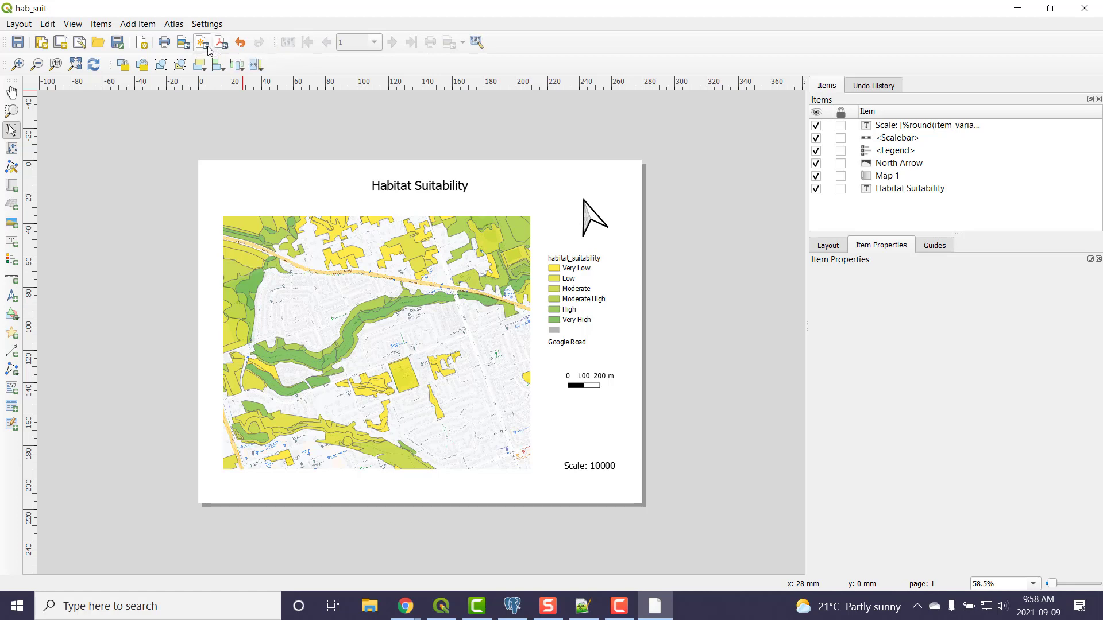
mouse_move(201, 42)
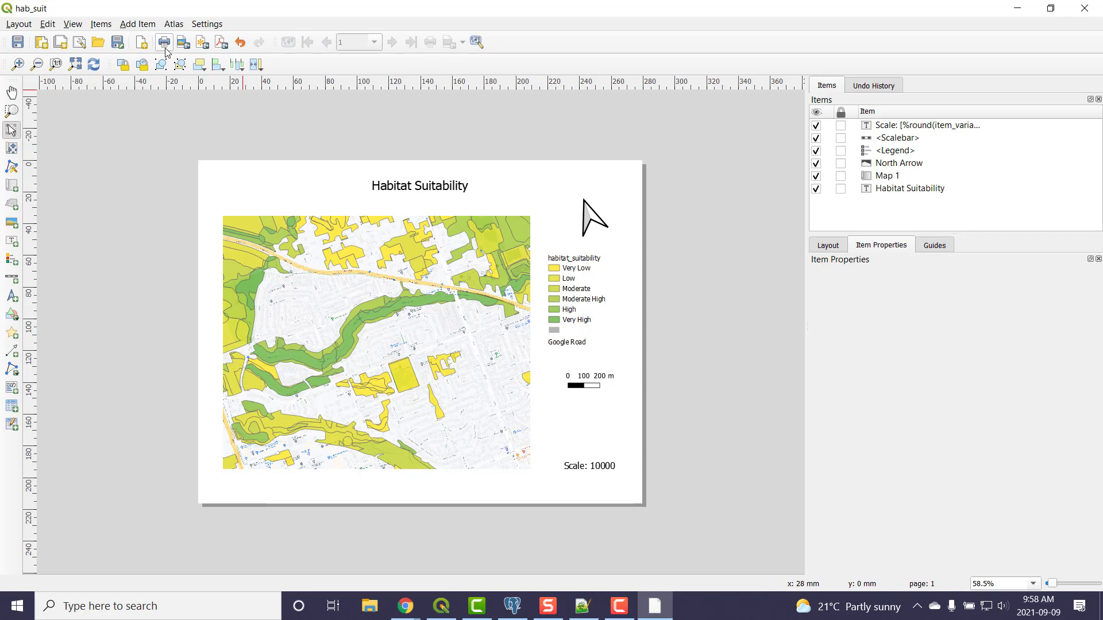
mouse_move(165, 43)
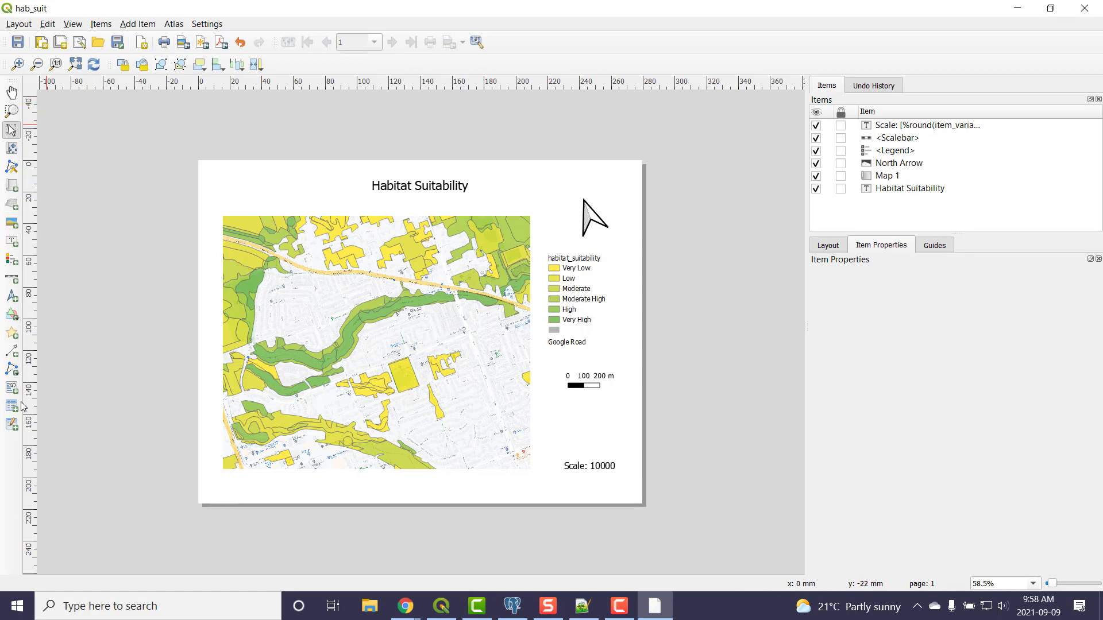
mouse_move(119, 447)
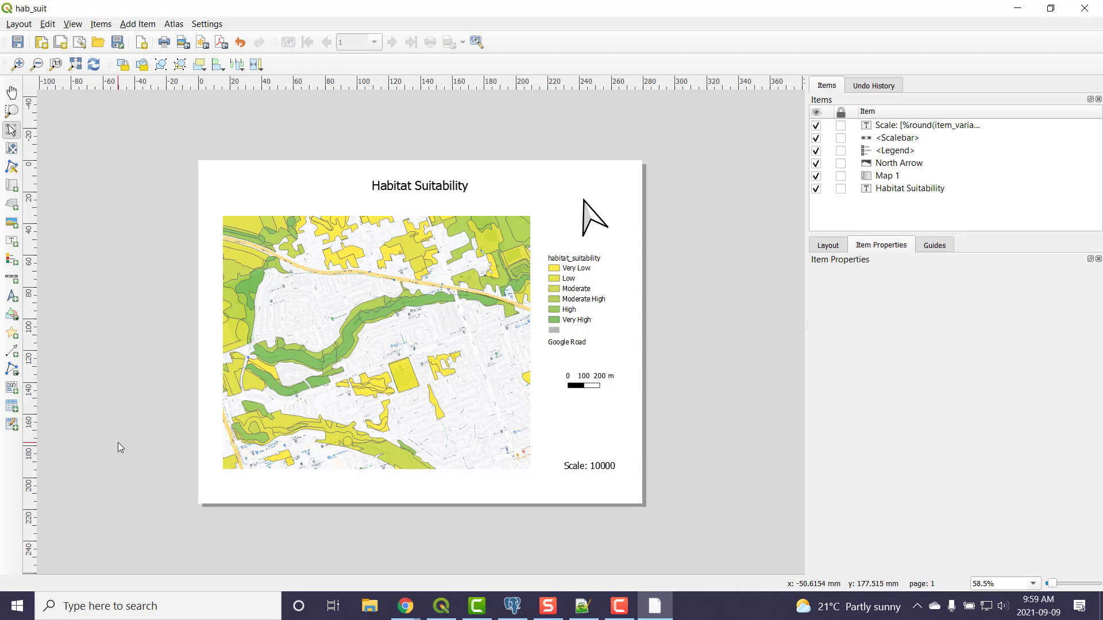
mouse_move(392, 433)
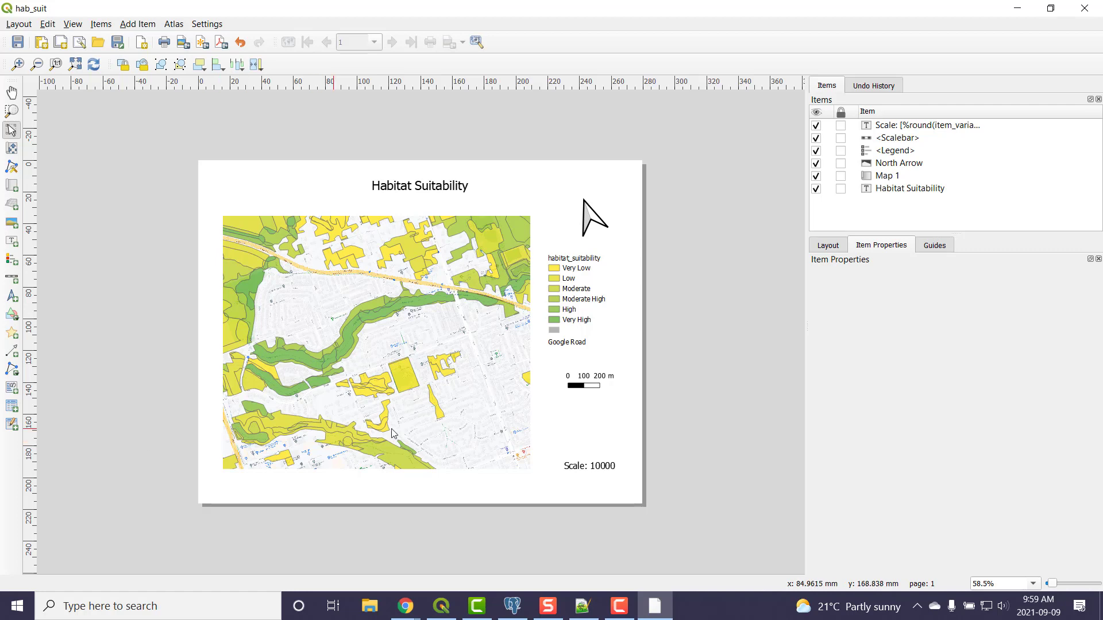